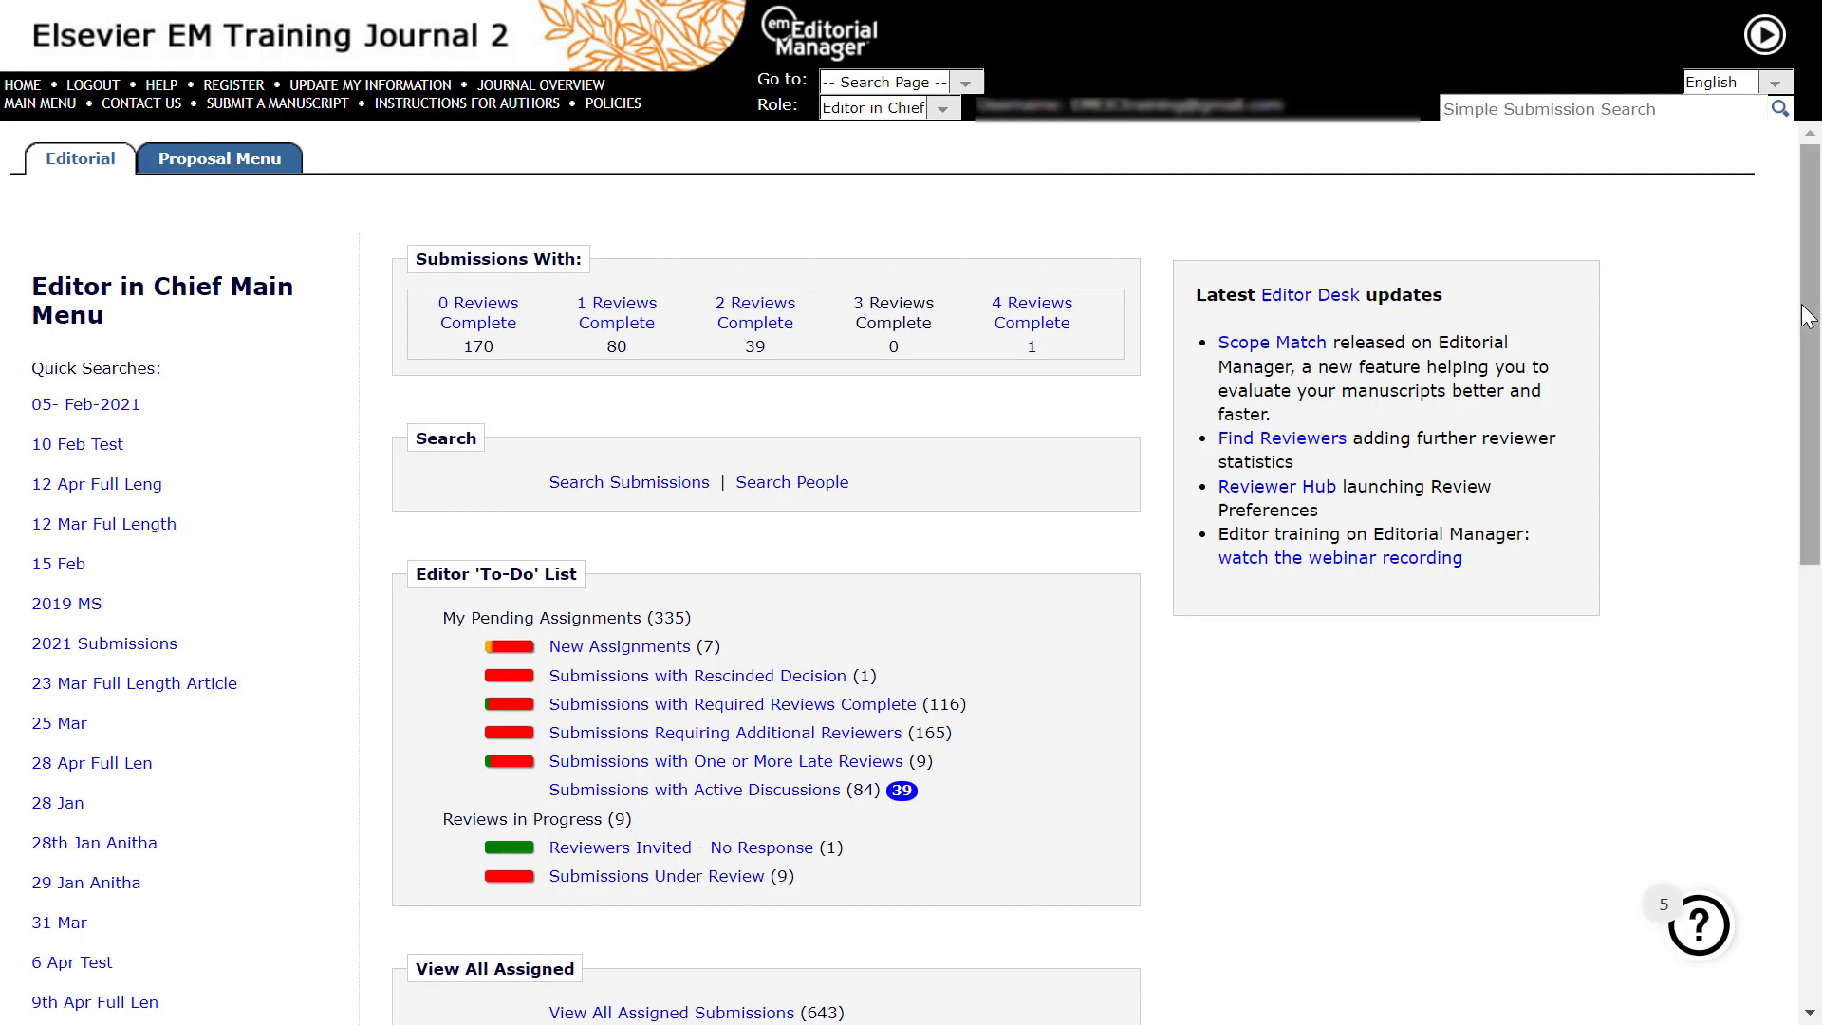
Step: Go to the Reports page and locate the Journal Accountability Report under Summary and Annual Reports
{"action": "scroll", "scroll_direction": "down", "scroll_amount": 3}
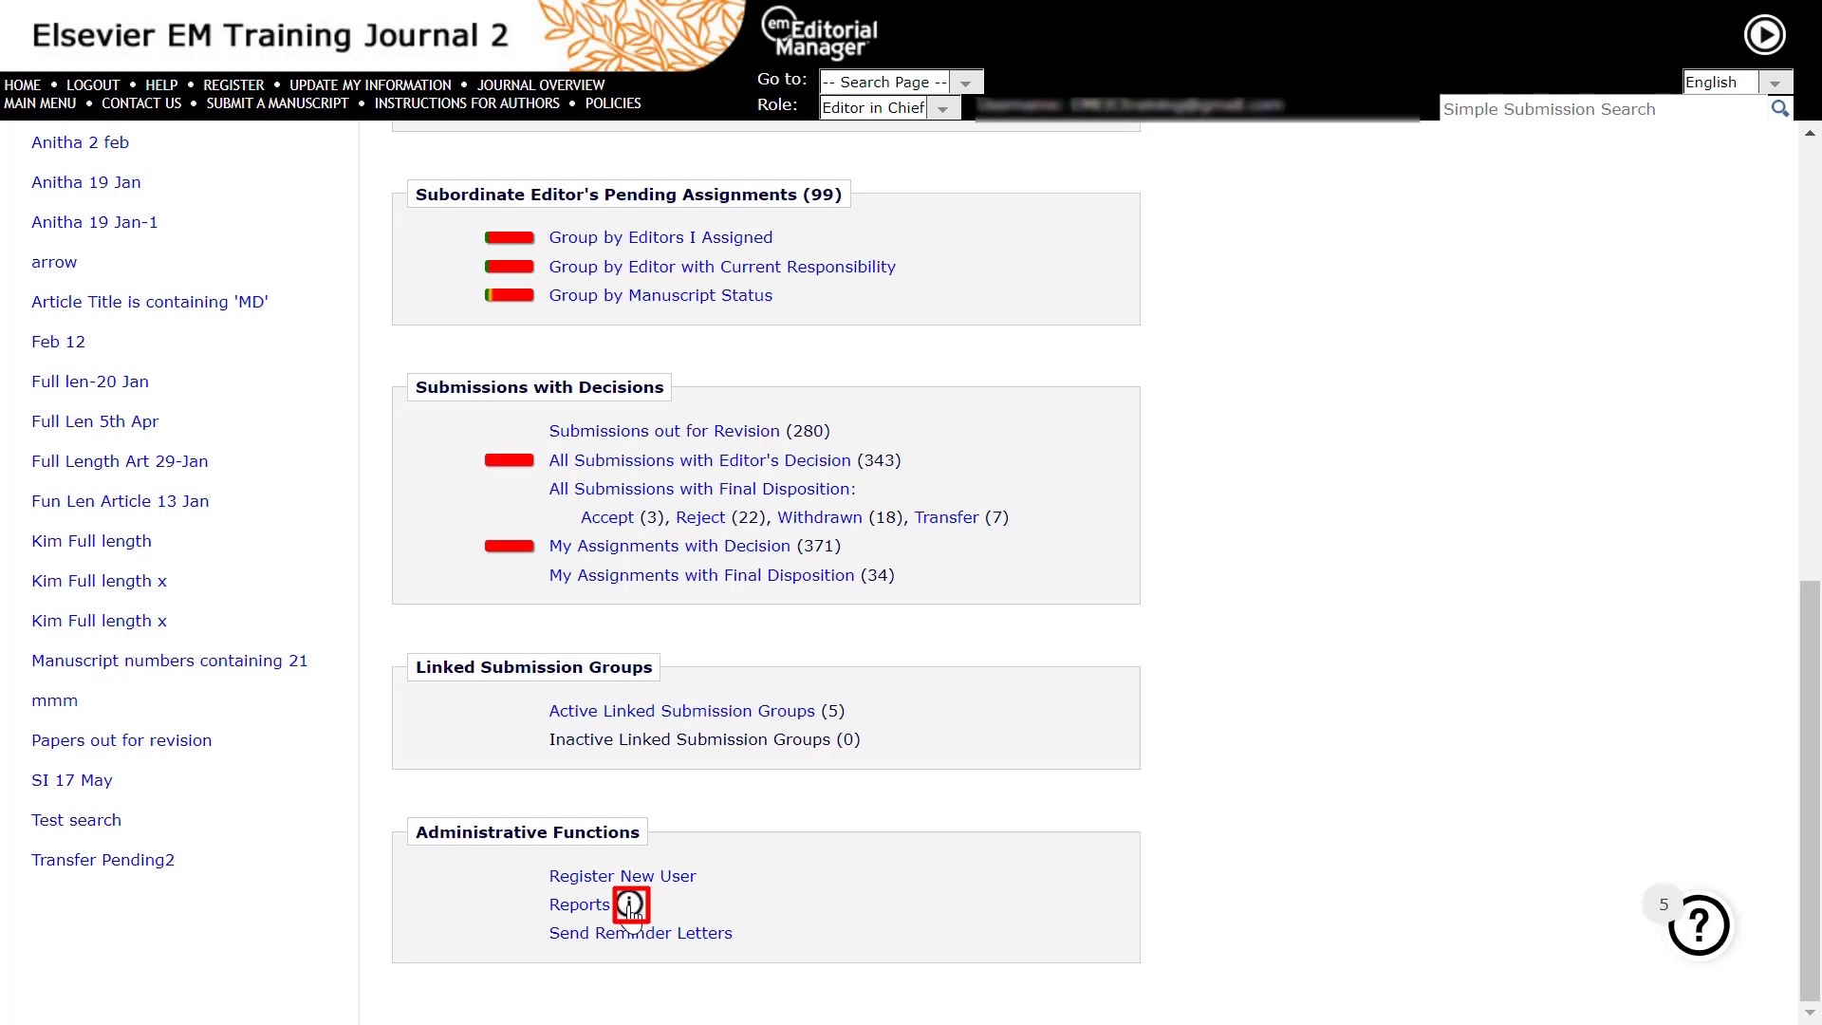
{"action": "mouse_move", "coordinate": [579, 903]}
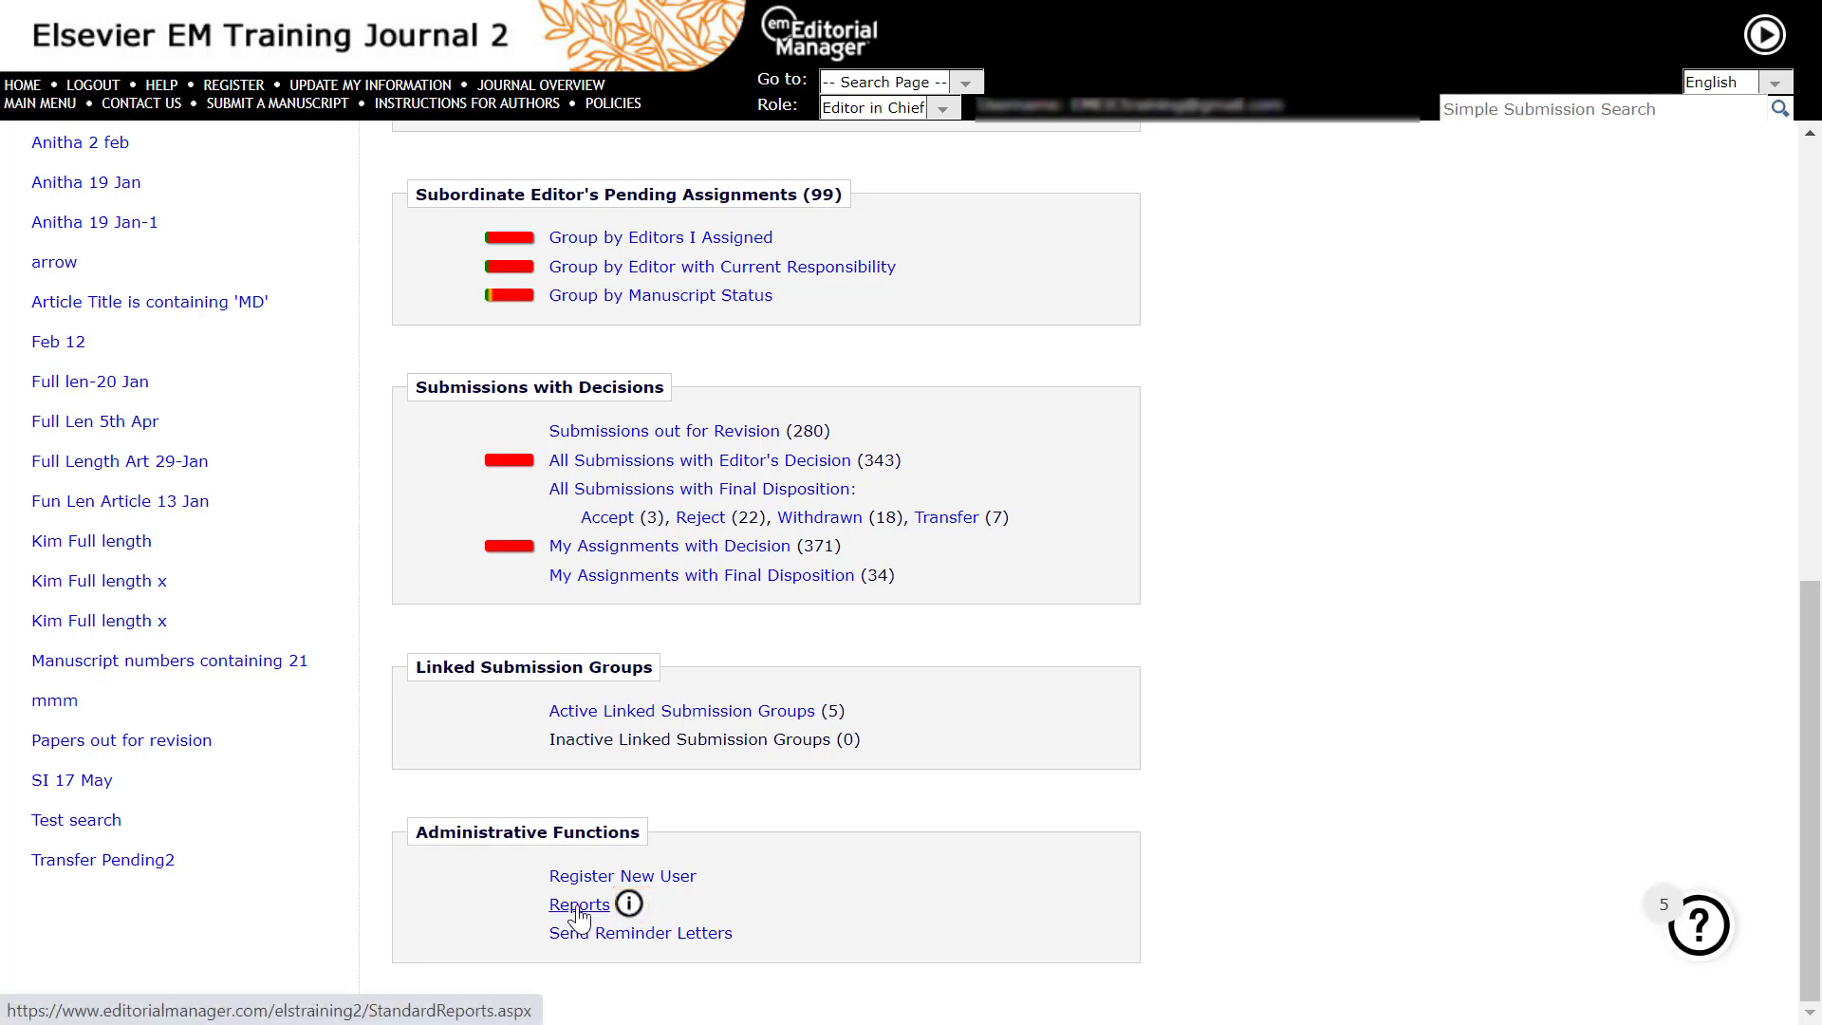
{"action": "left_click", "coordinate": [577, 903]}
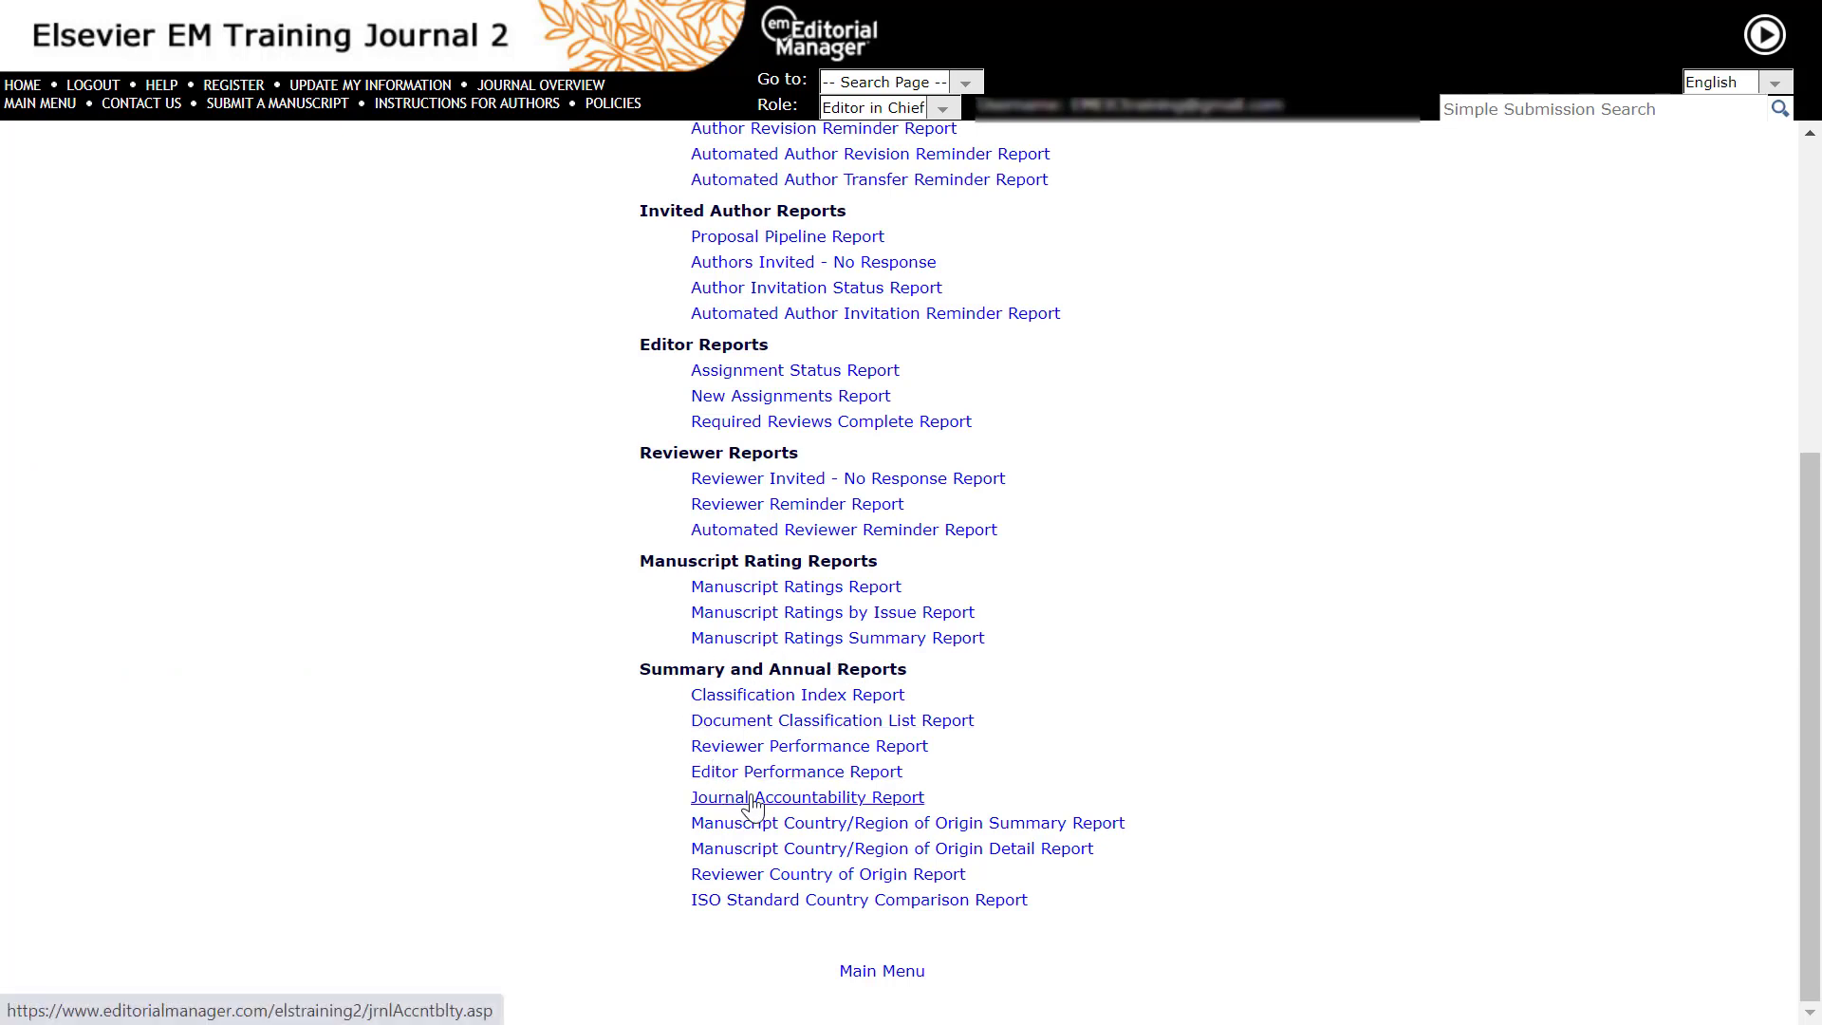
{"action": "left_click", "coordinate": [807, 797]}
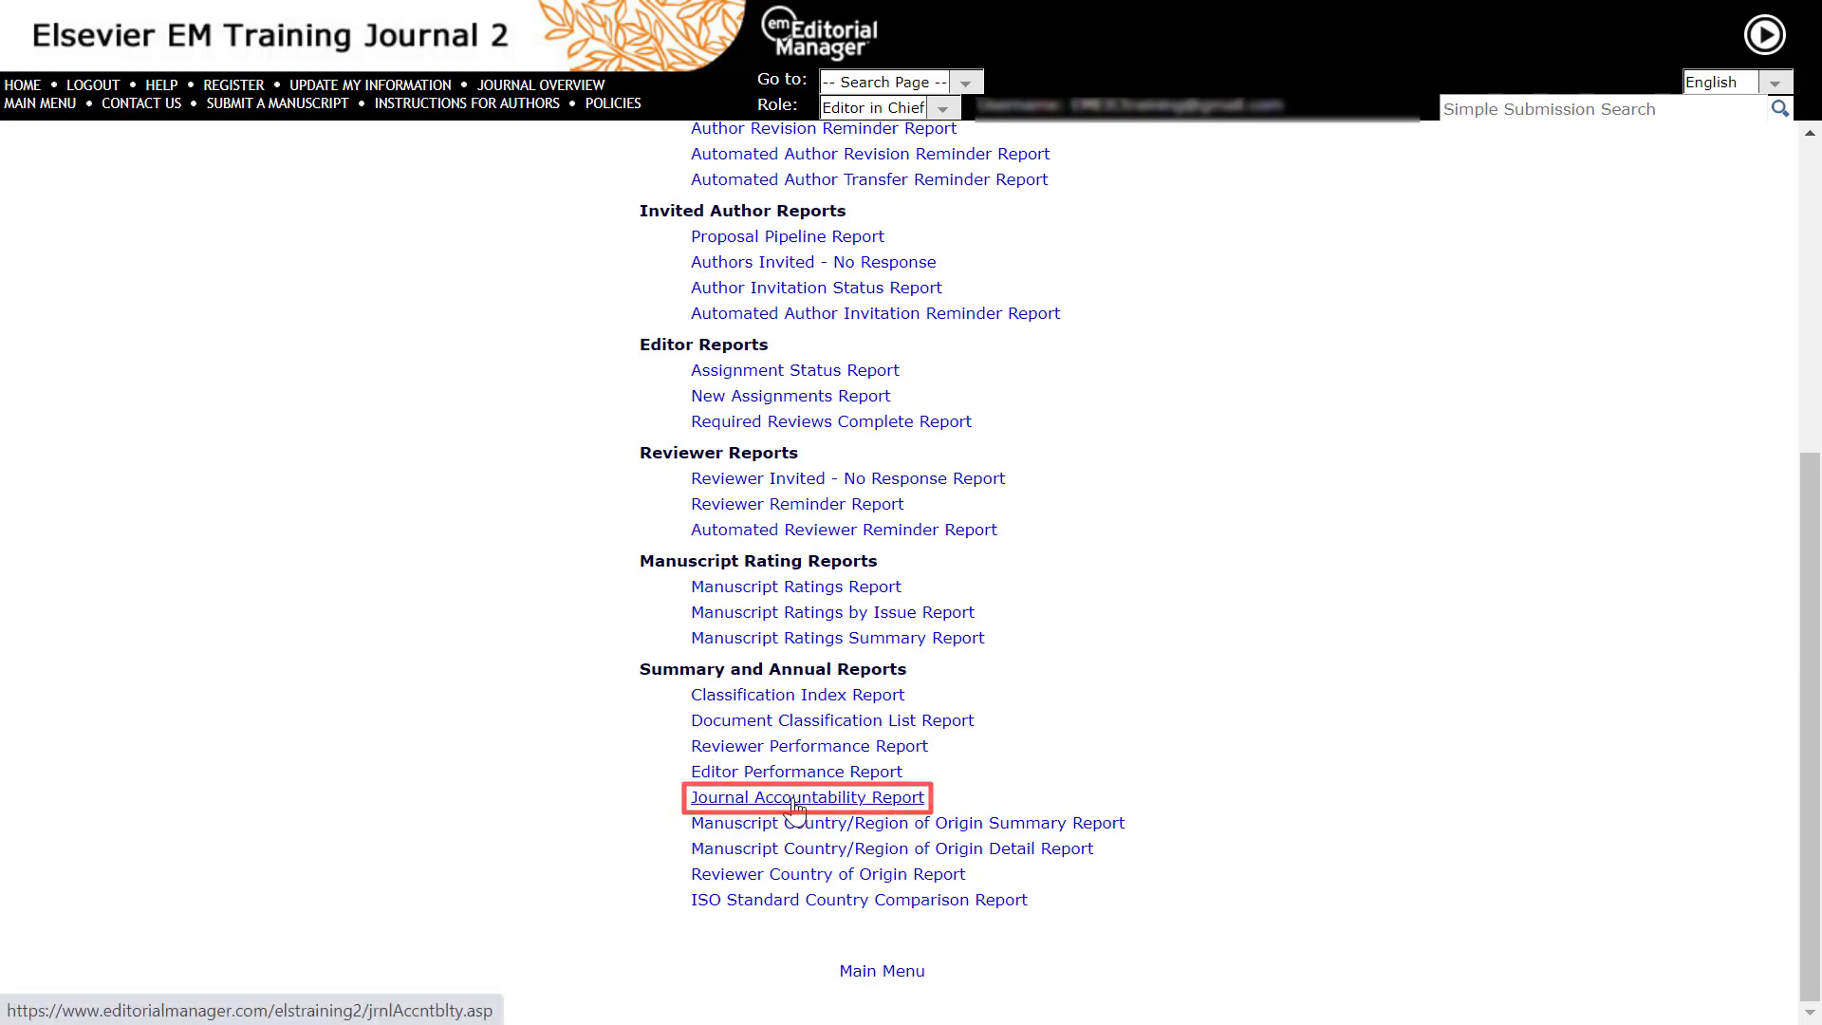
Step: Start the Journal Accountability Report with Show All data and the Last Year period, after briefly trying a custom date range
{"action": "left_click", "coordinate": [807, 797]}
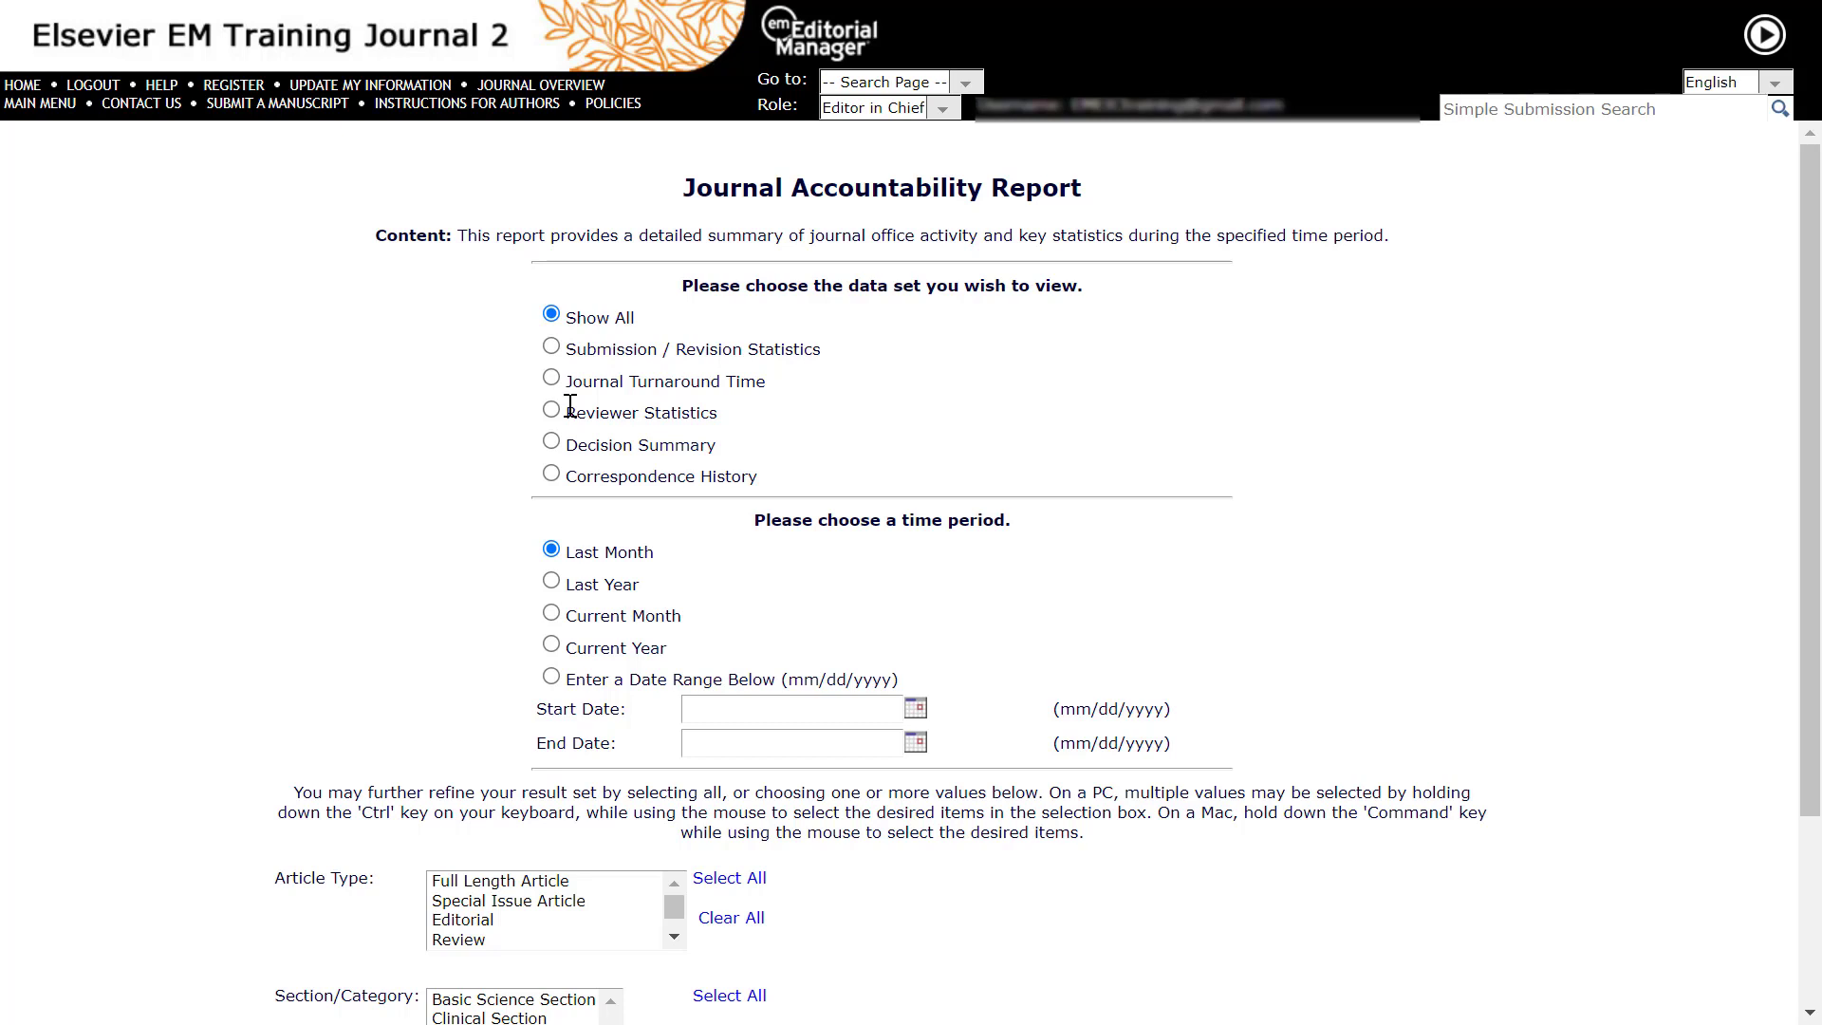
{"action": "mouse_move", "coordinate": [666, 571]}
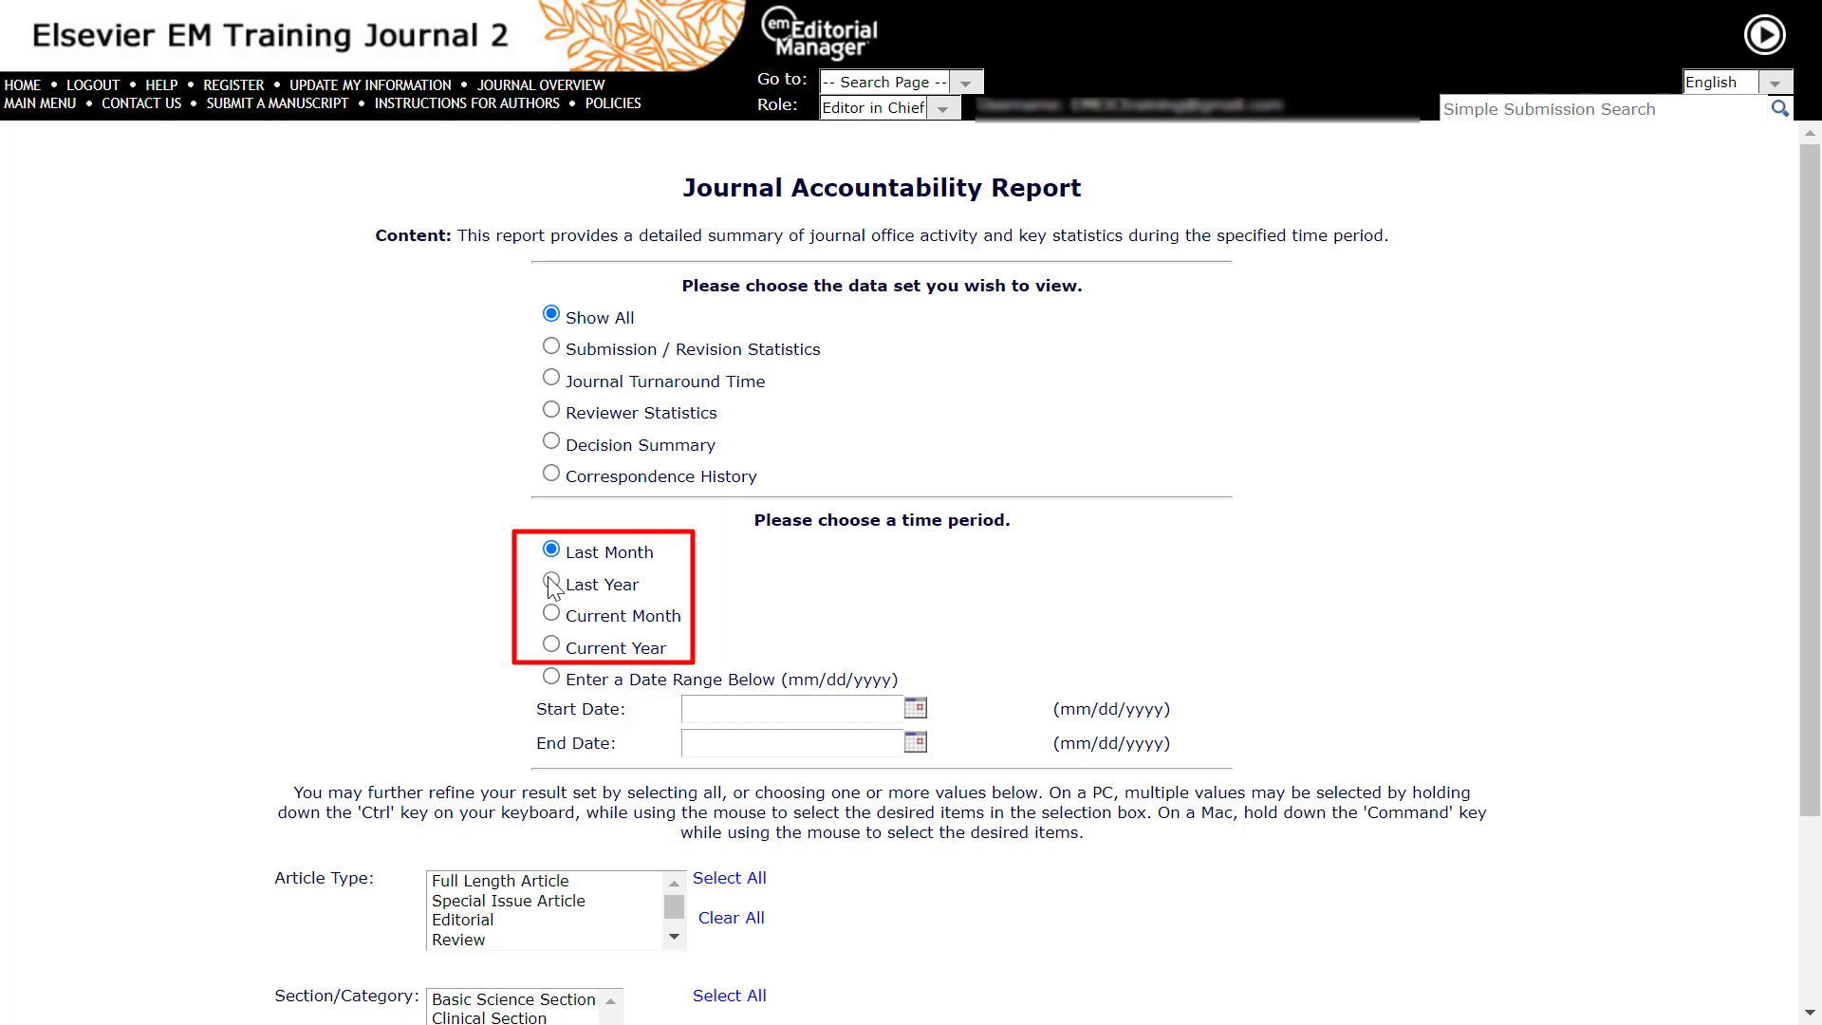
{"action": "left_click", "coordinate": [550, 583]}
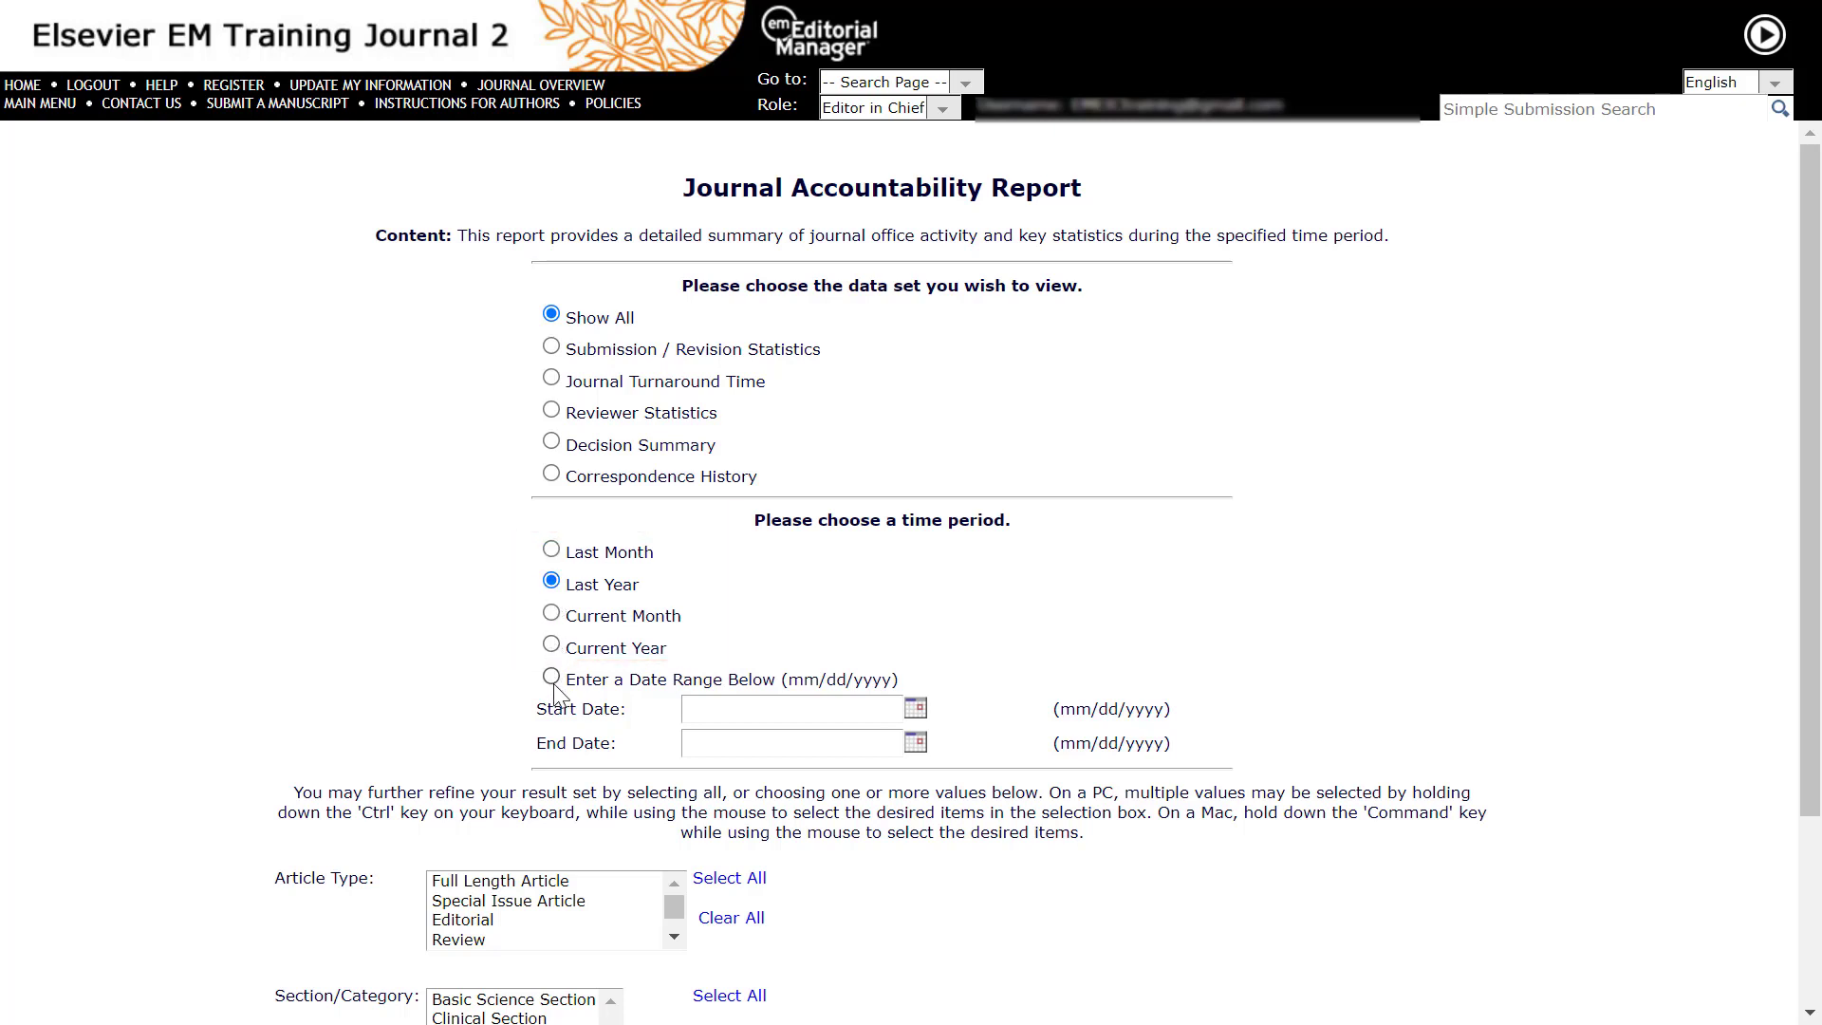
{"action": "left_click", "coordinate": [550, 679]}
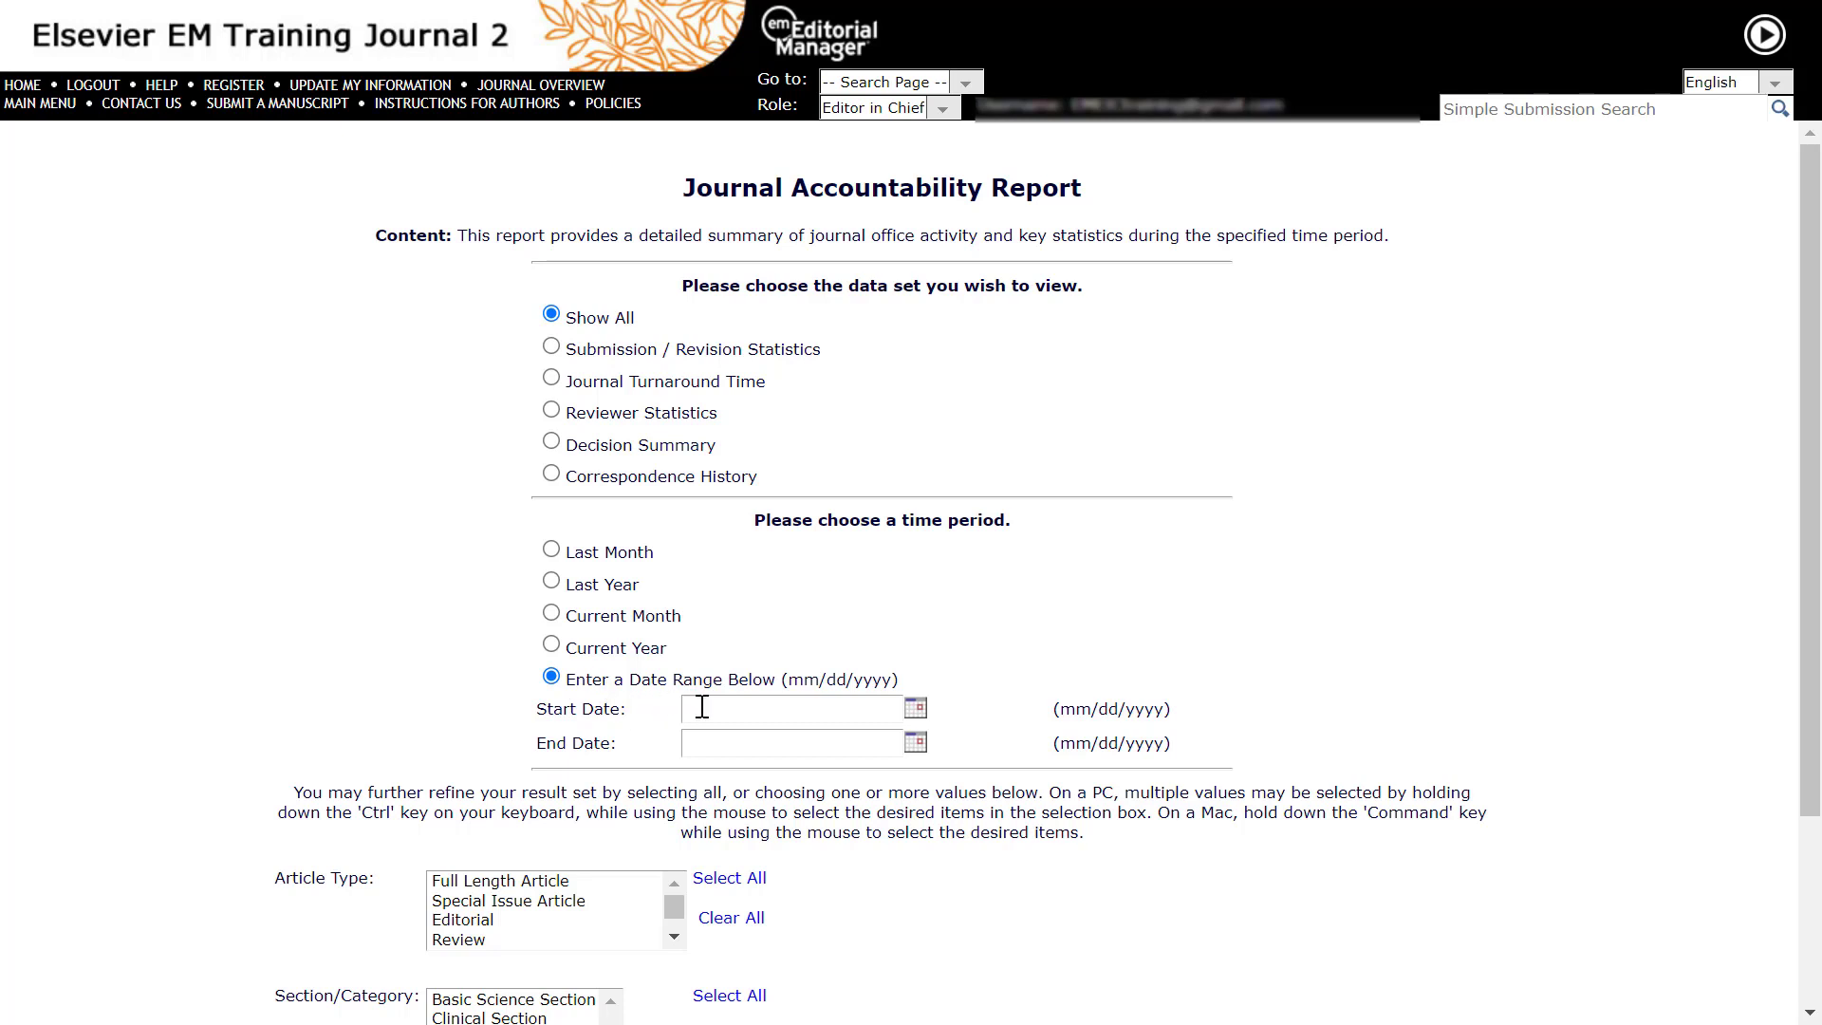
{"action": "left_click", "coordinate": [790, 708]}
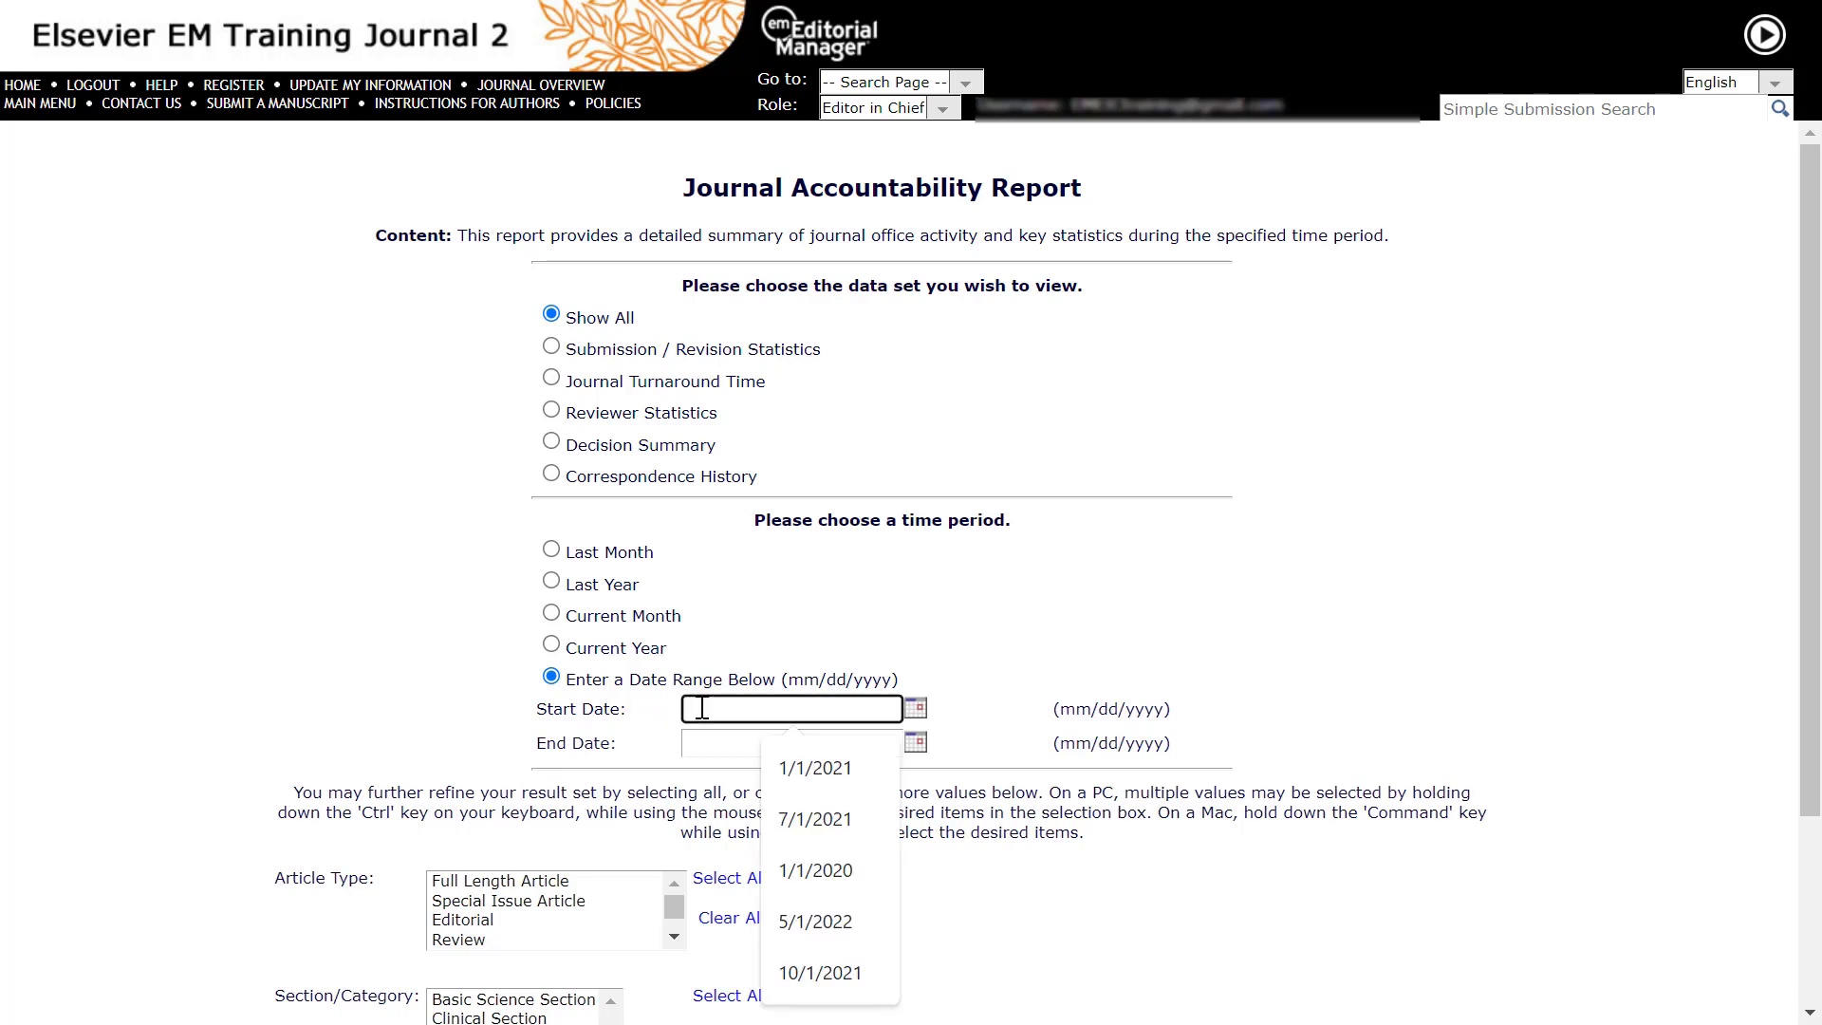
{"action": "left_click", "coordinate": [814, 767]}
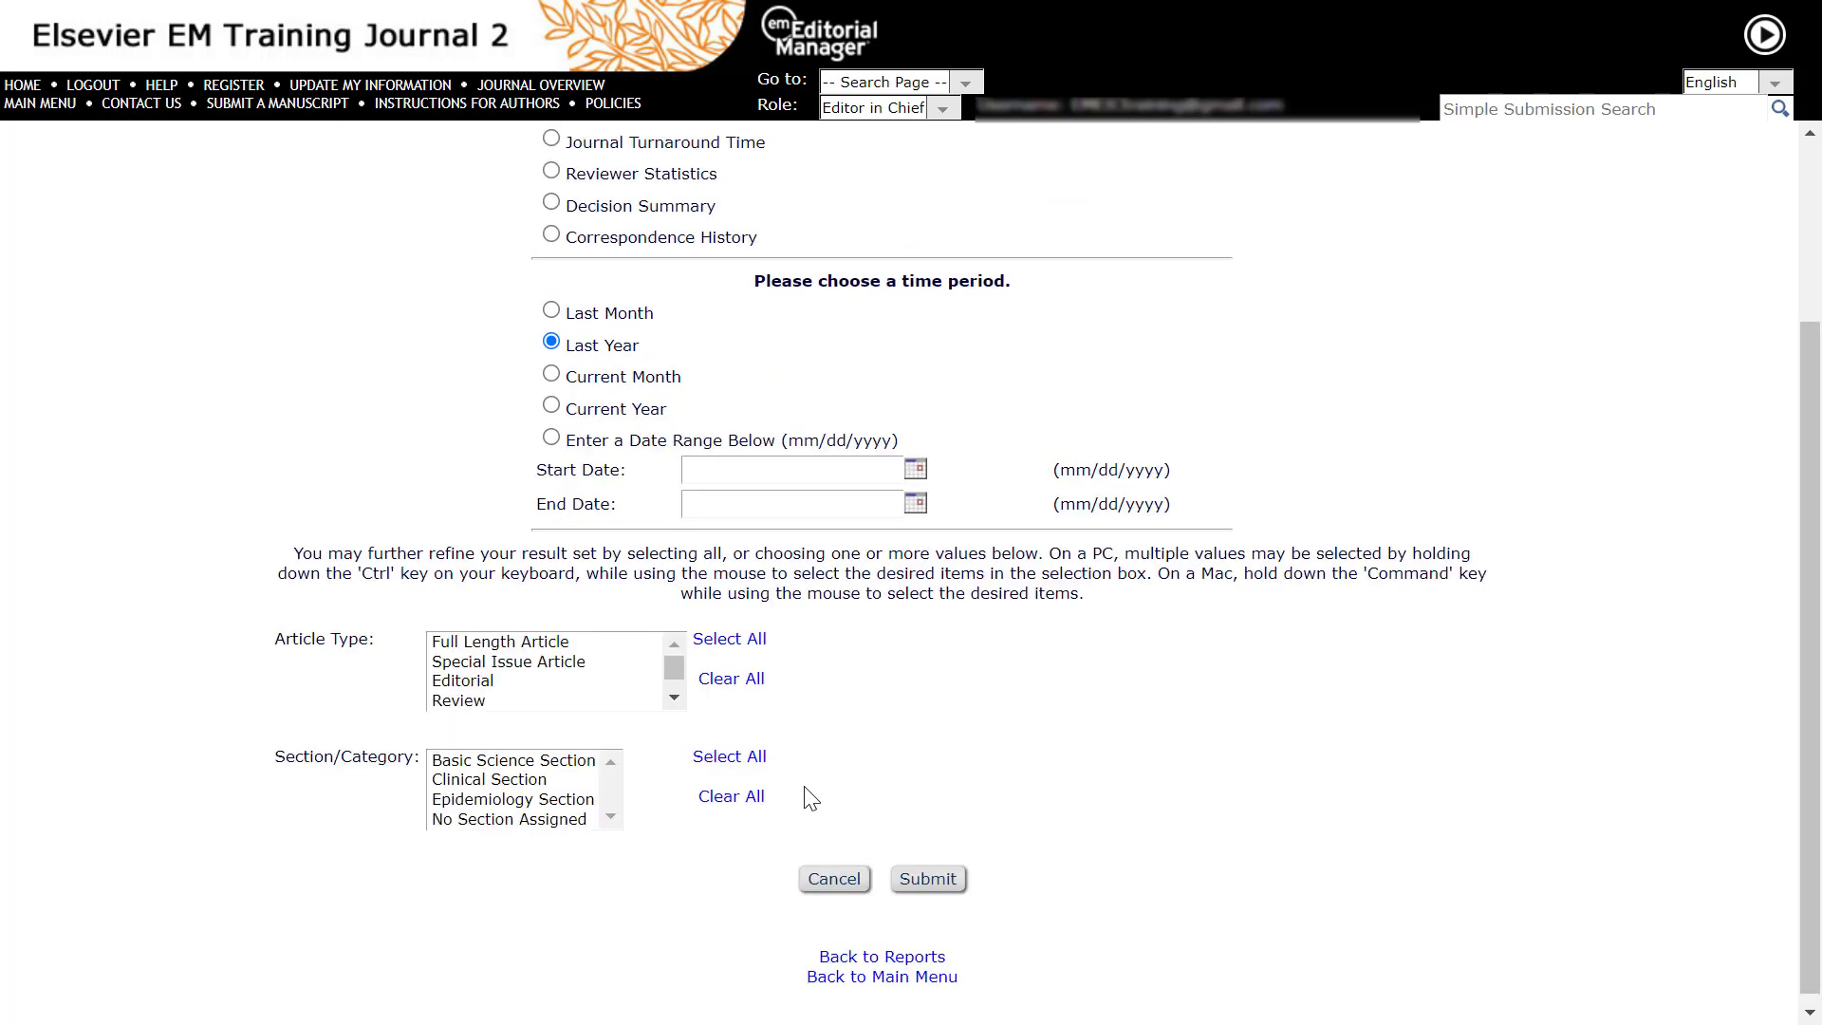
{"action": "mouse_move", "coordinate": [287, 677]}
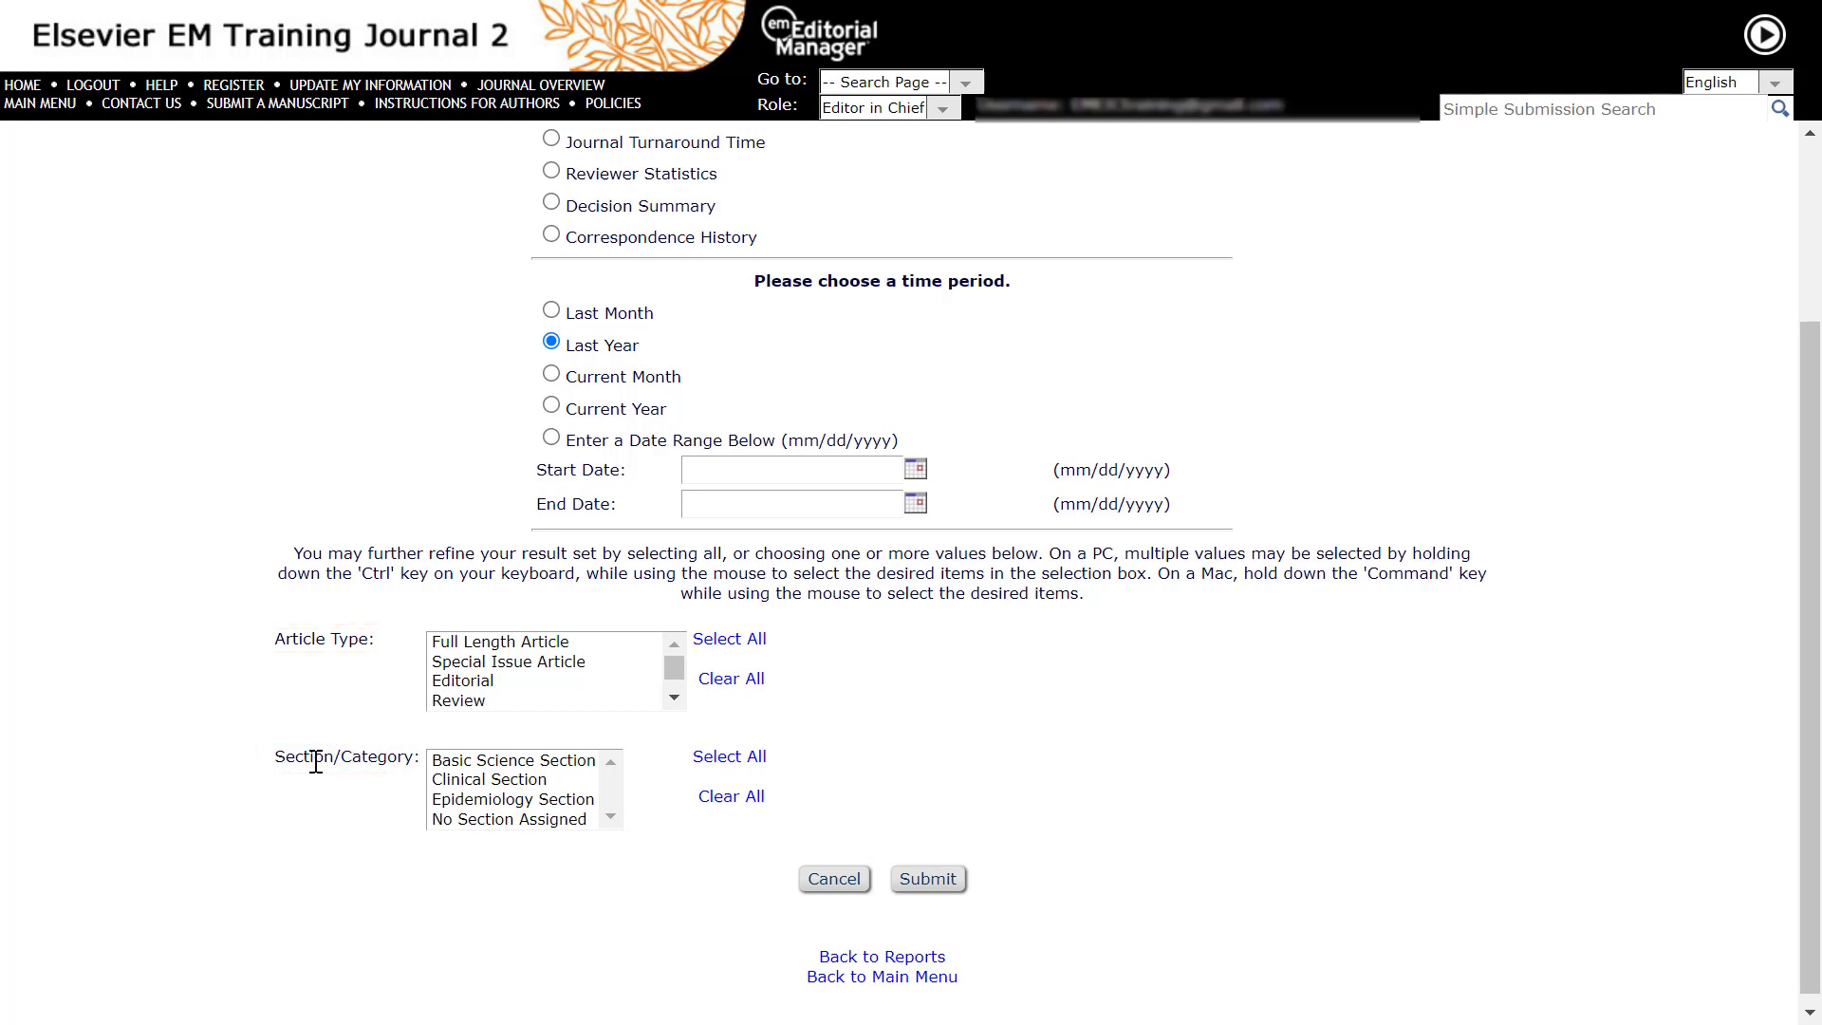
Step: Run the 2021 report limited to Full Length Article and Editorial types and the Basic Science and Epidemiology sections
{"action": "left_click", "coordinate": [499, 640]}
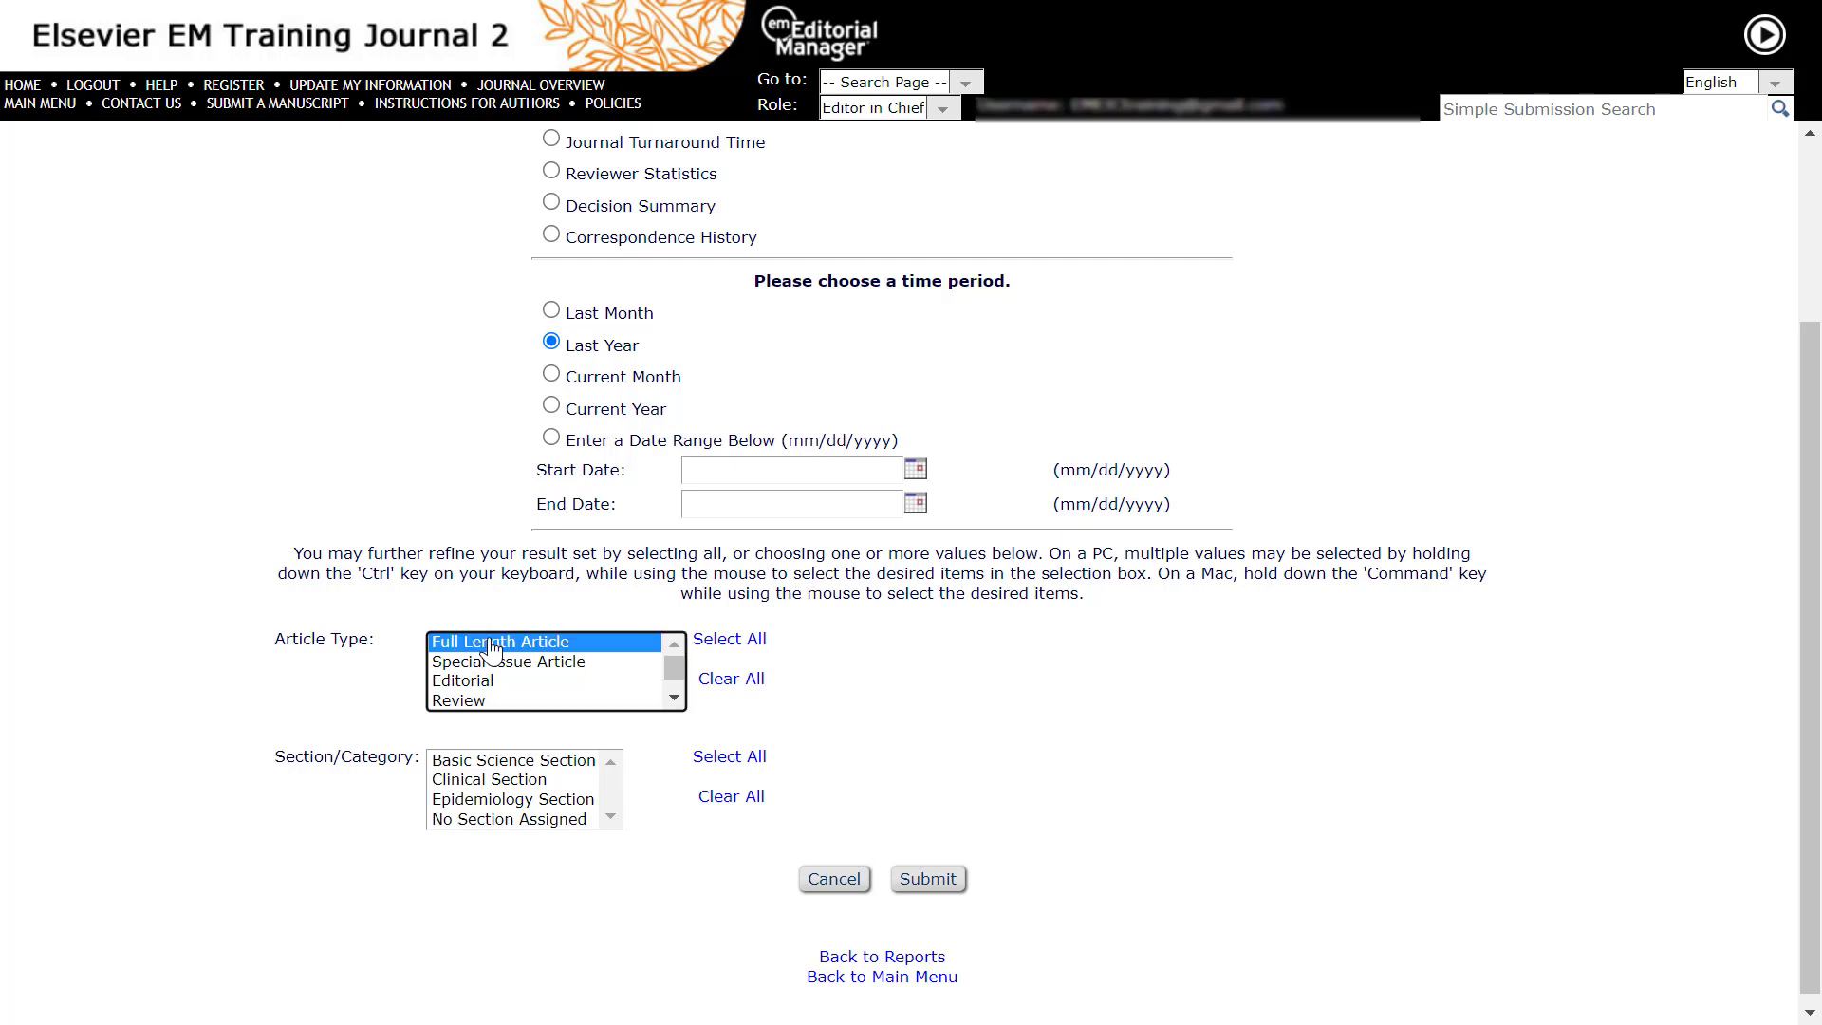
{"action": "mouse_move", "coordinate": [494, 691]}
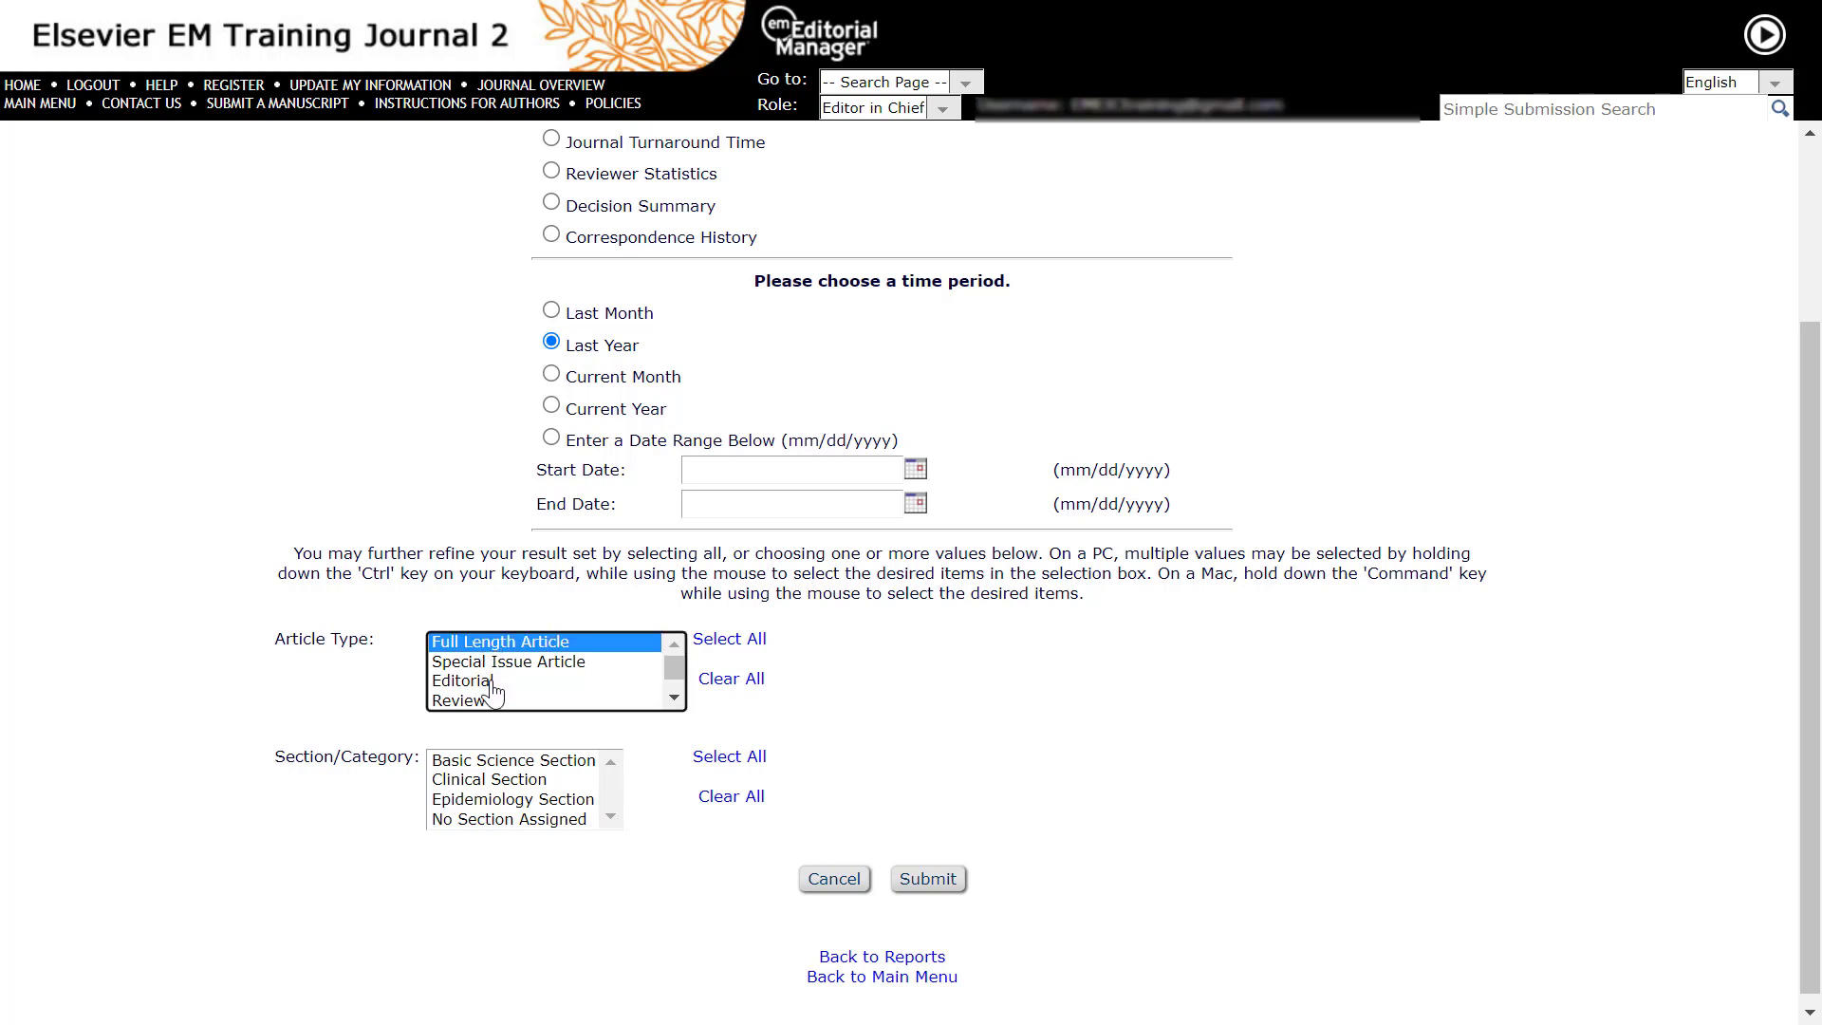
{"action": "left_click", "coordinate": [463, 679]}
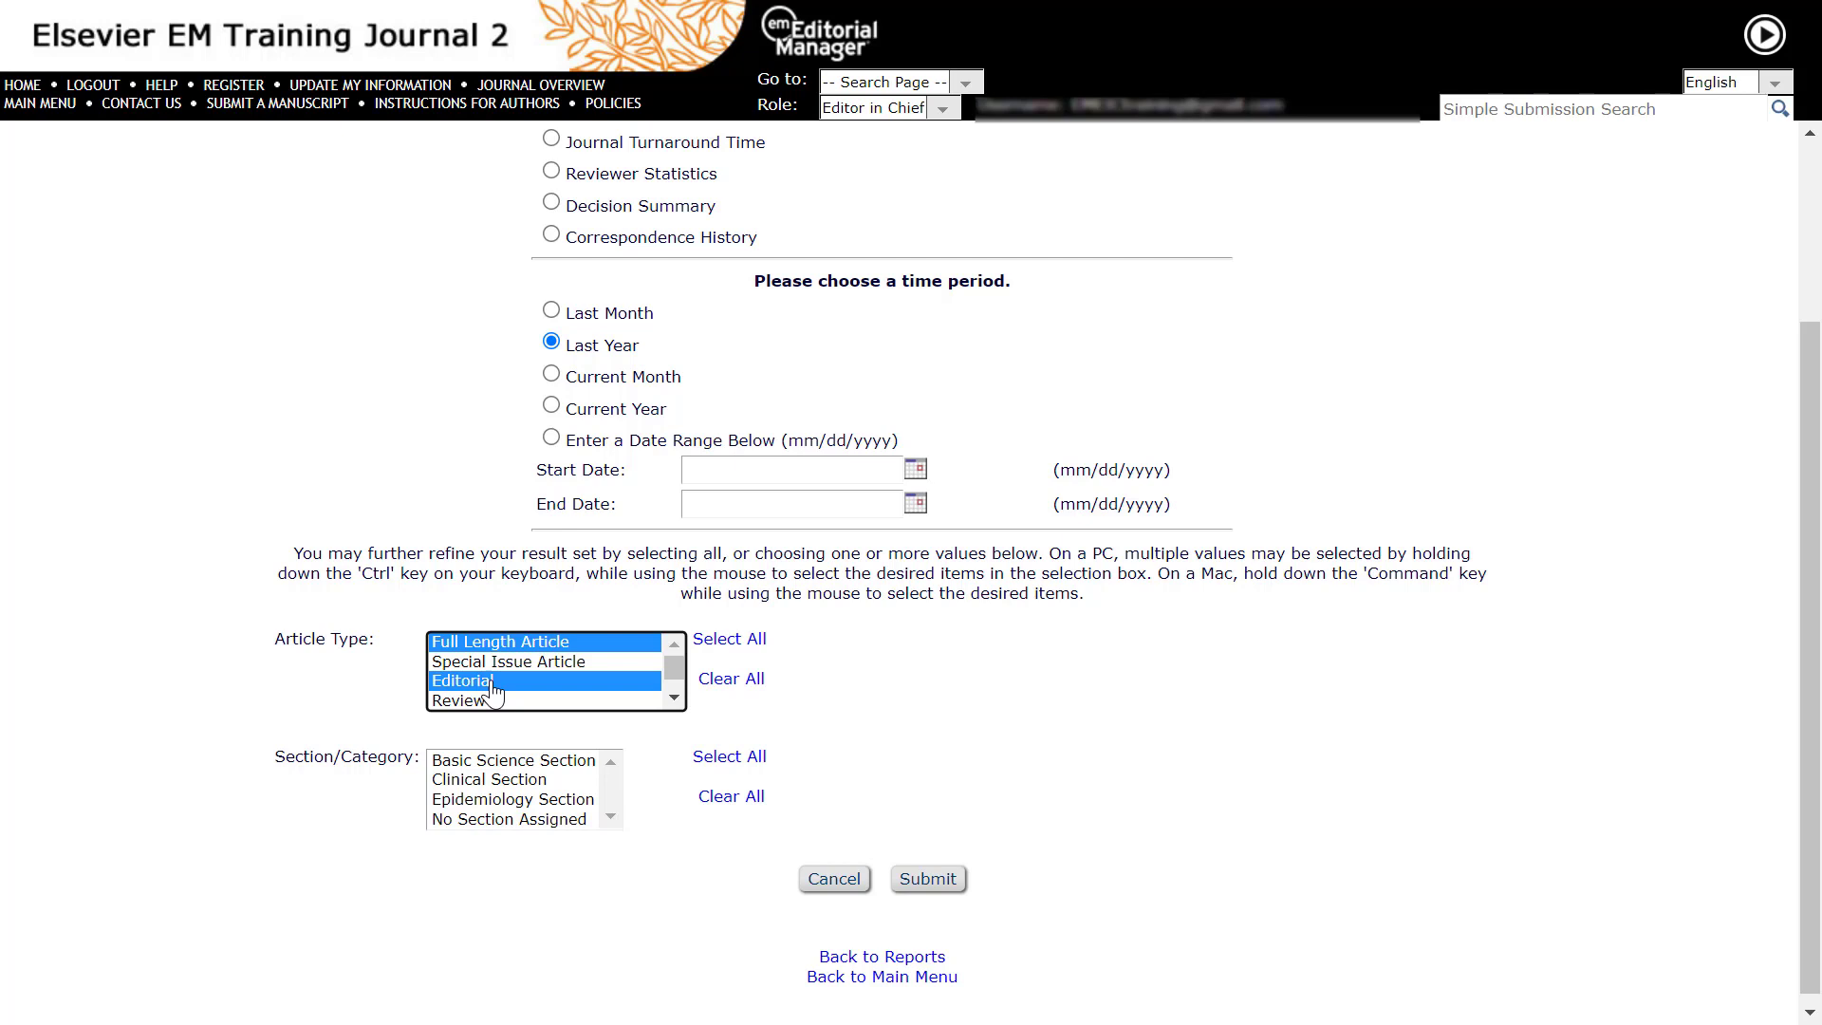
{"action": "mouse_move", "coordinate": [493, 767]}
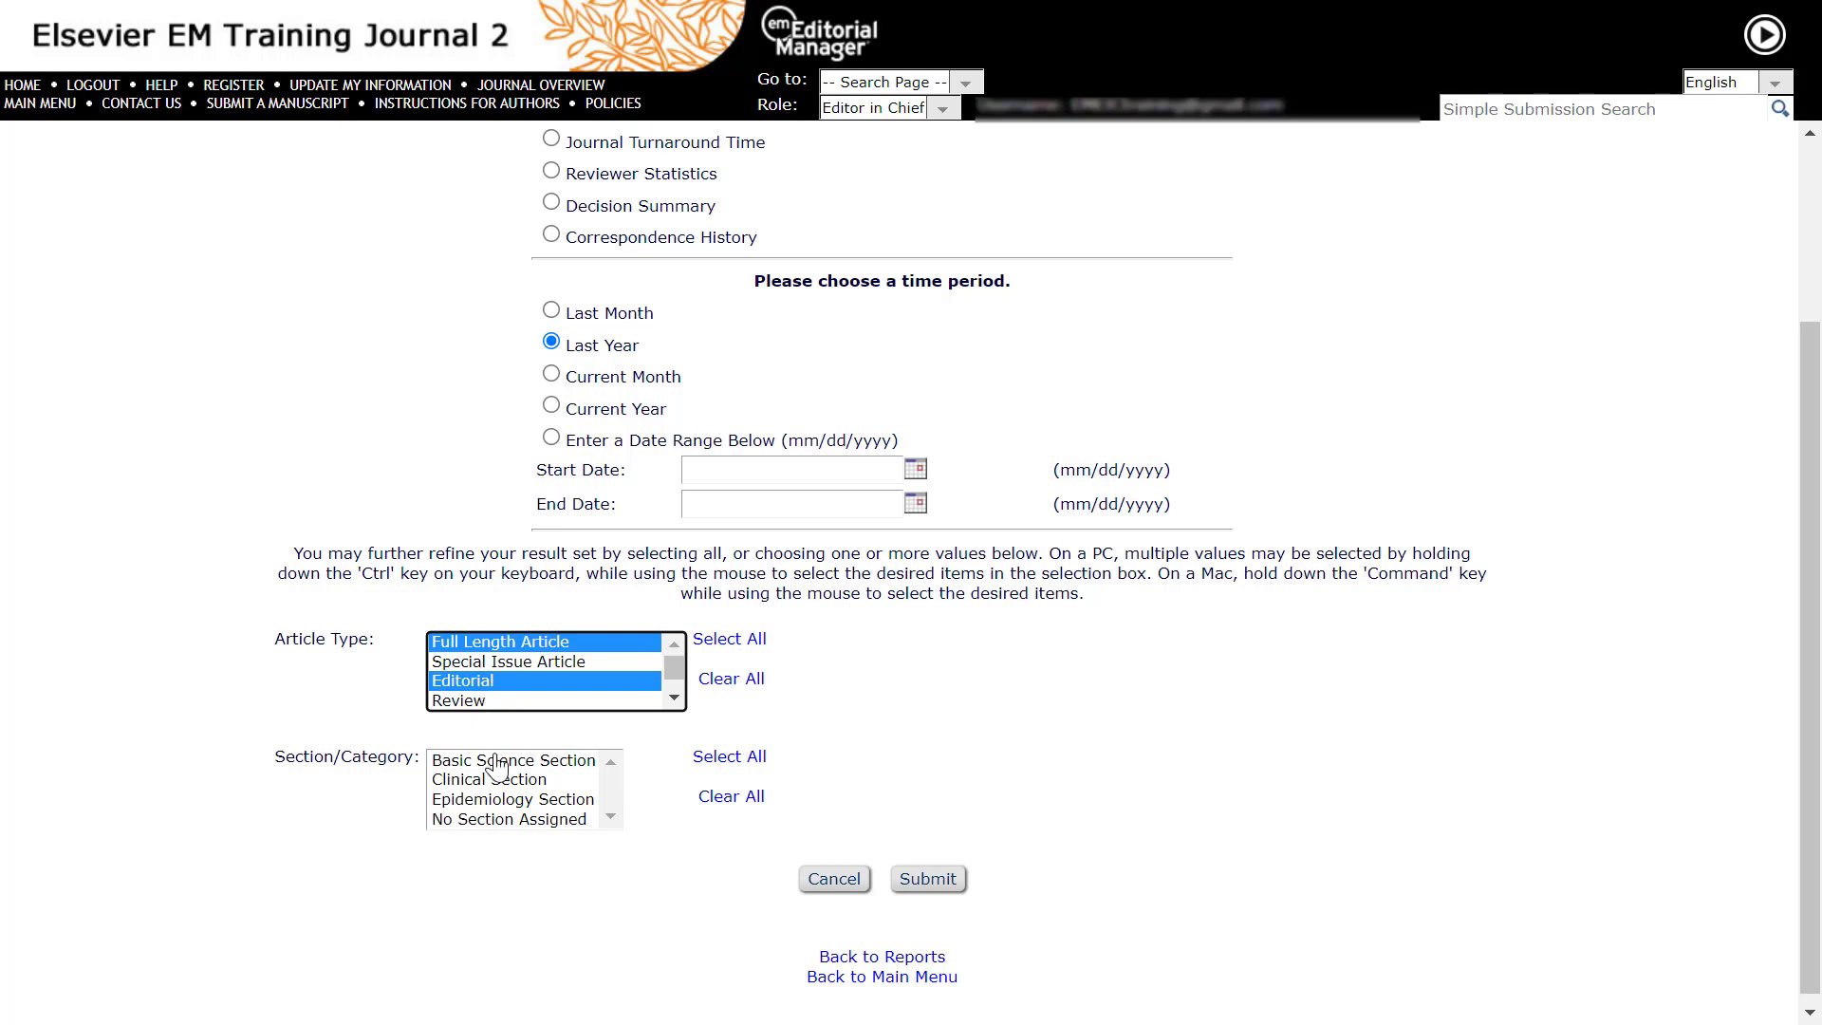
{"action": "left_click", "coordinate": [510, 759]}
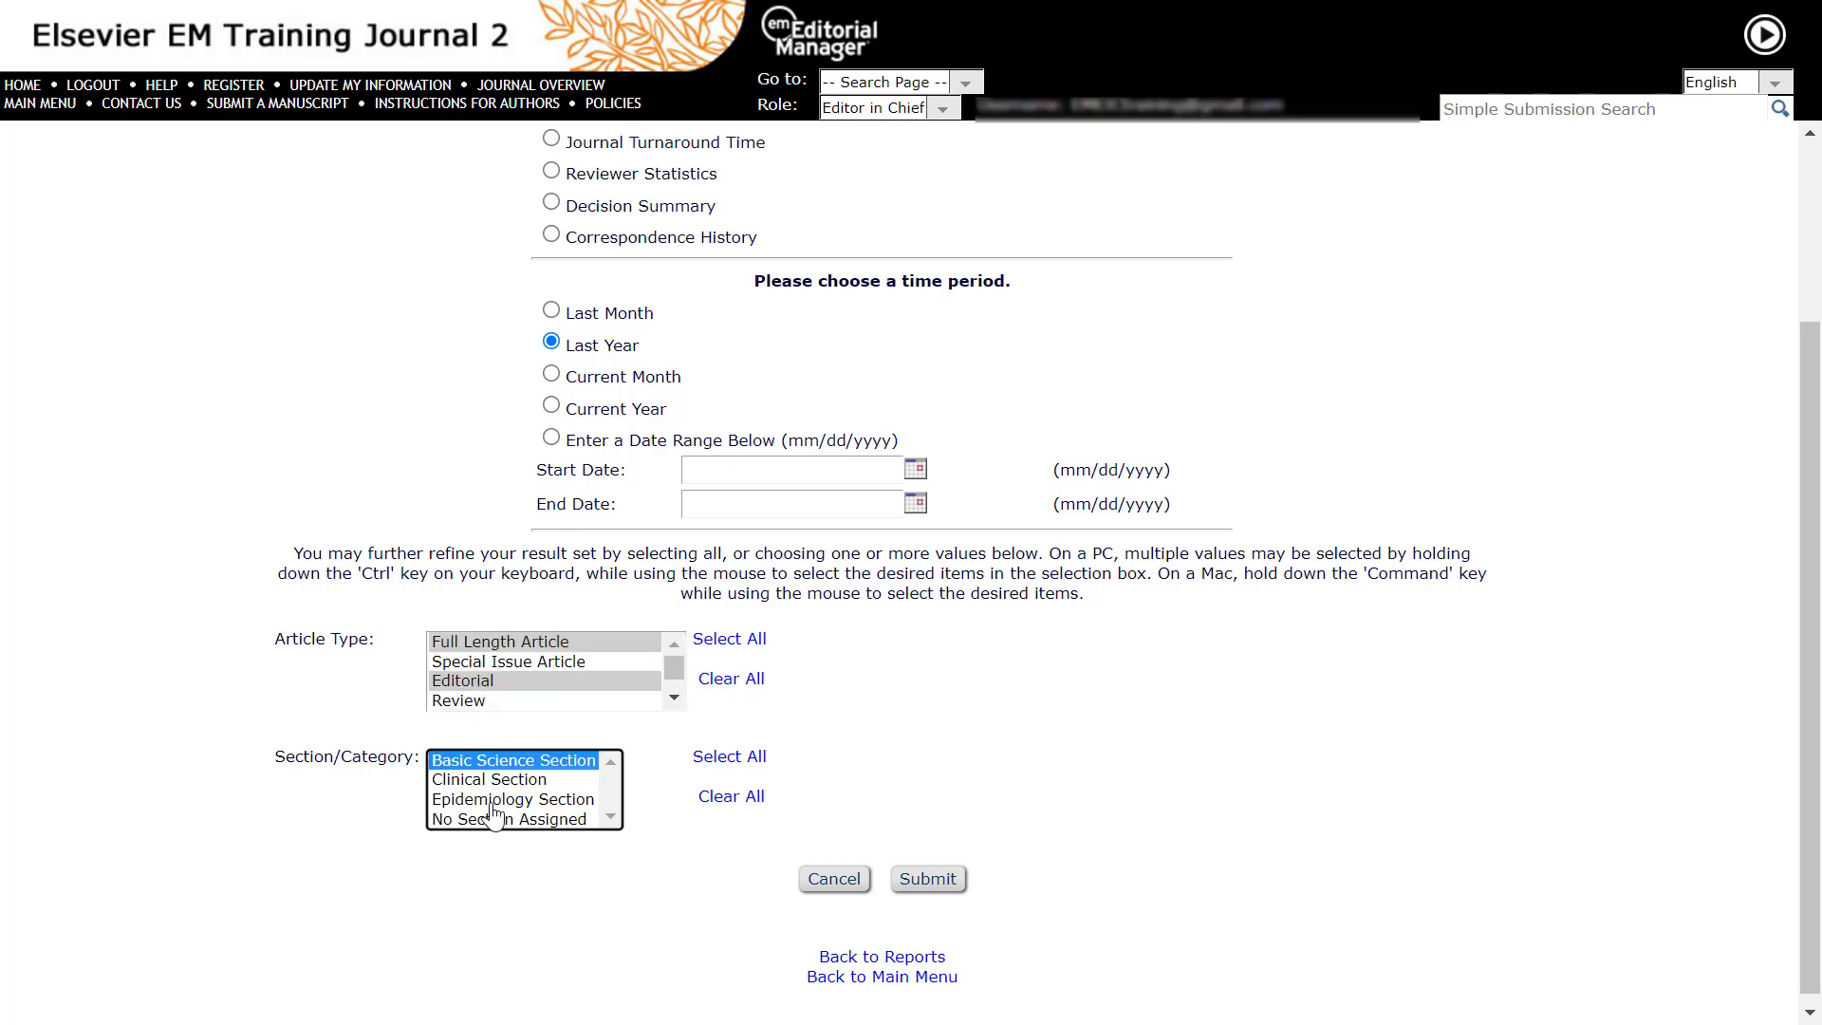
{"action": "left_click", "coordinate": [512, 799]}
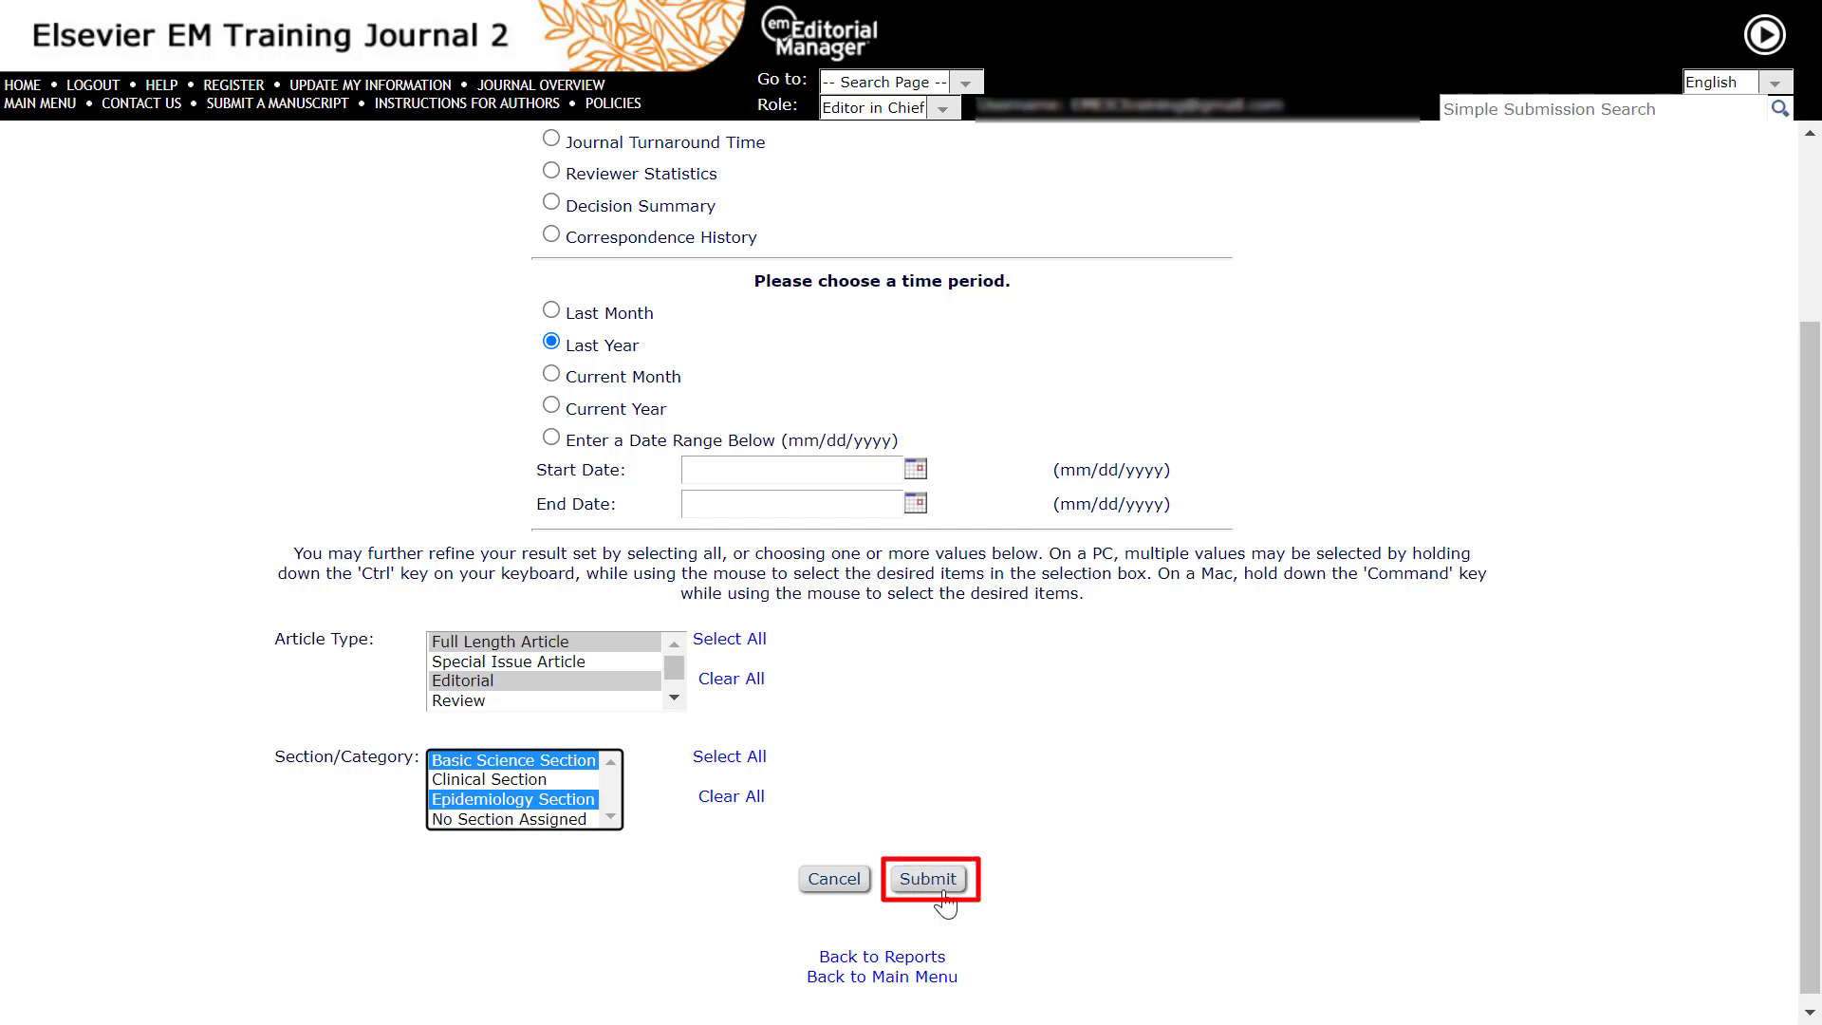
{"action": "left_click", "coordinate": [928, 877]}
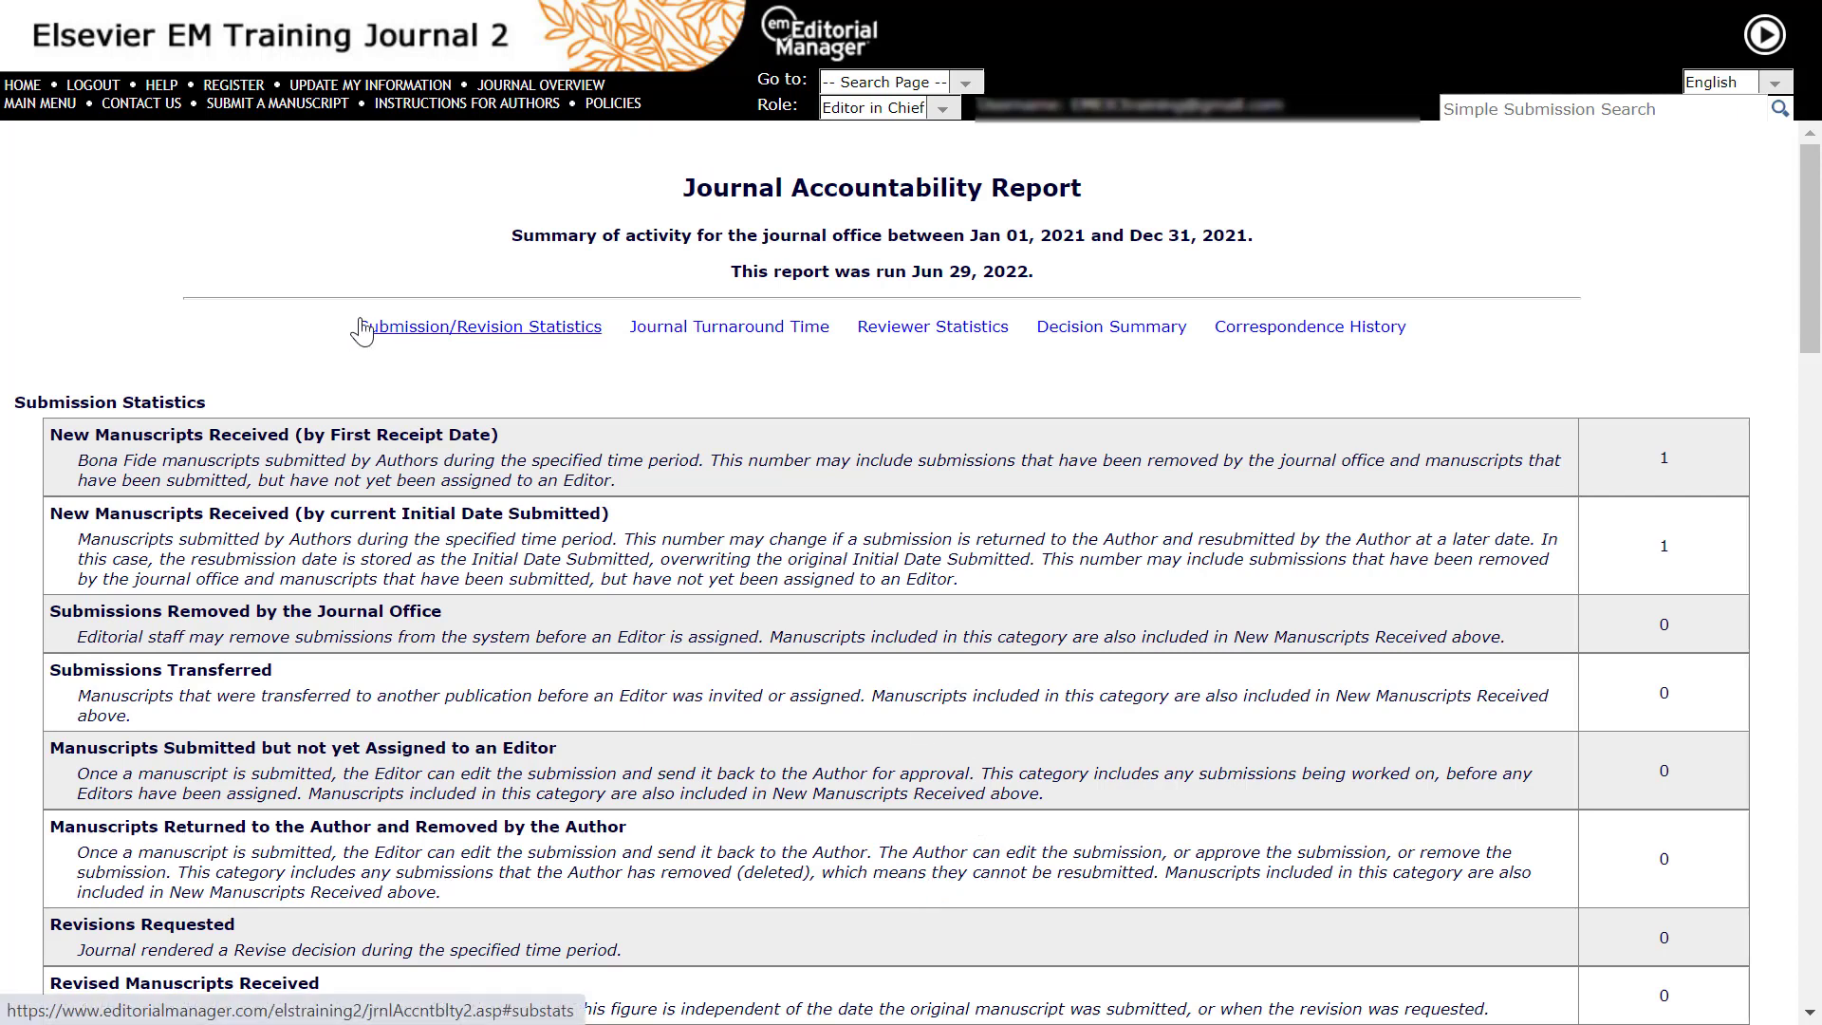
{"action": "left_click", "coordinate": [480, 327]}
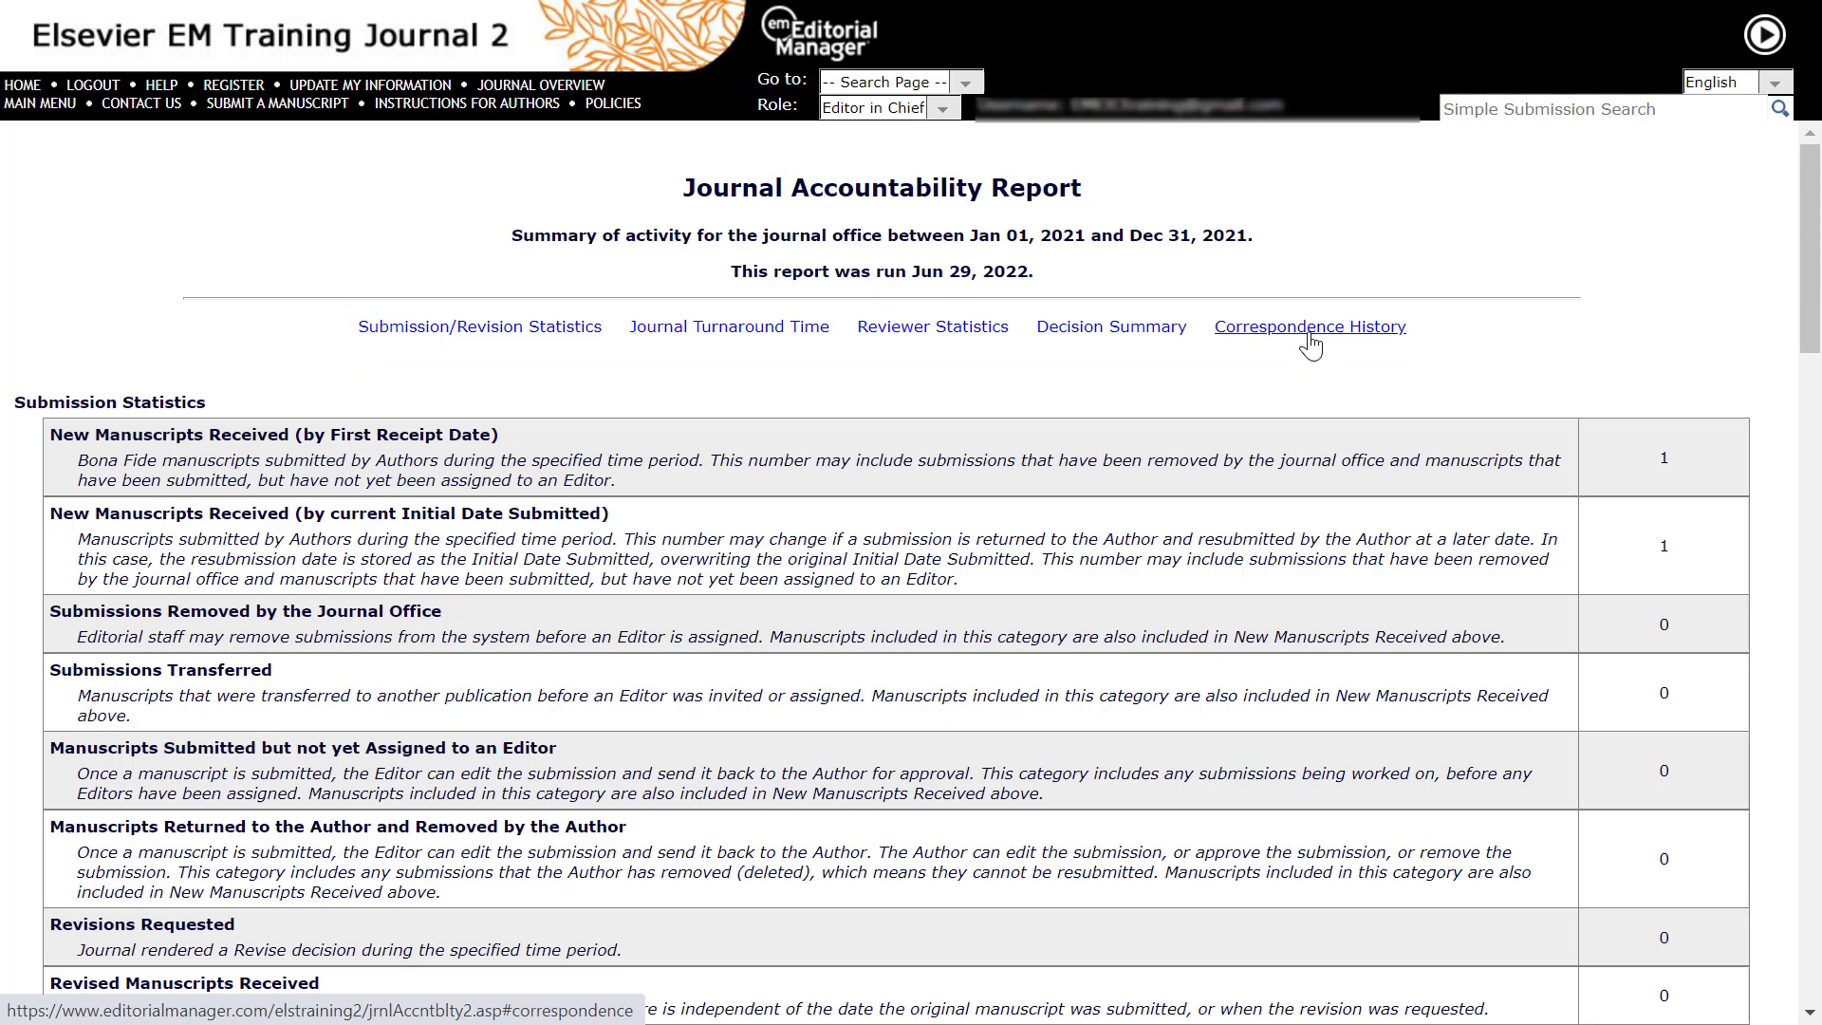
{"action": "mouse_move", "coordinate": [1306, 349]}
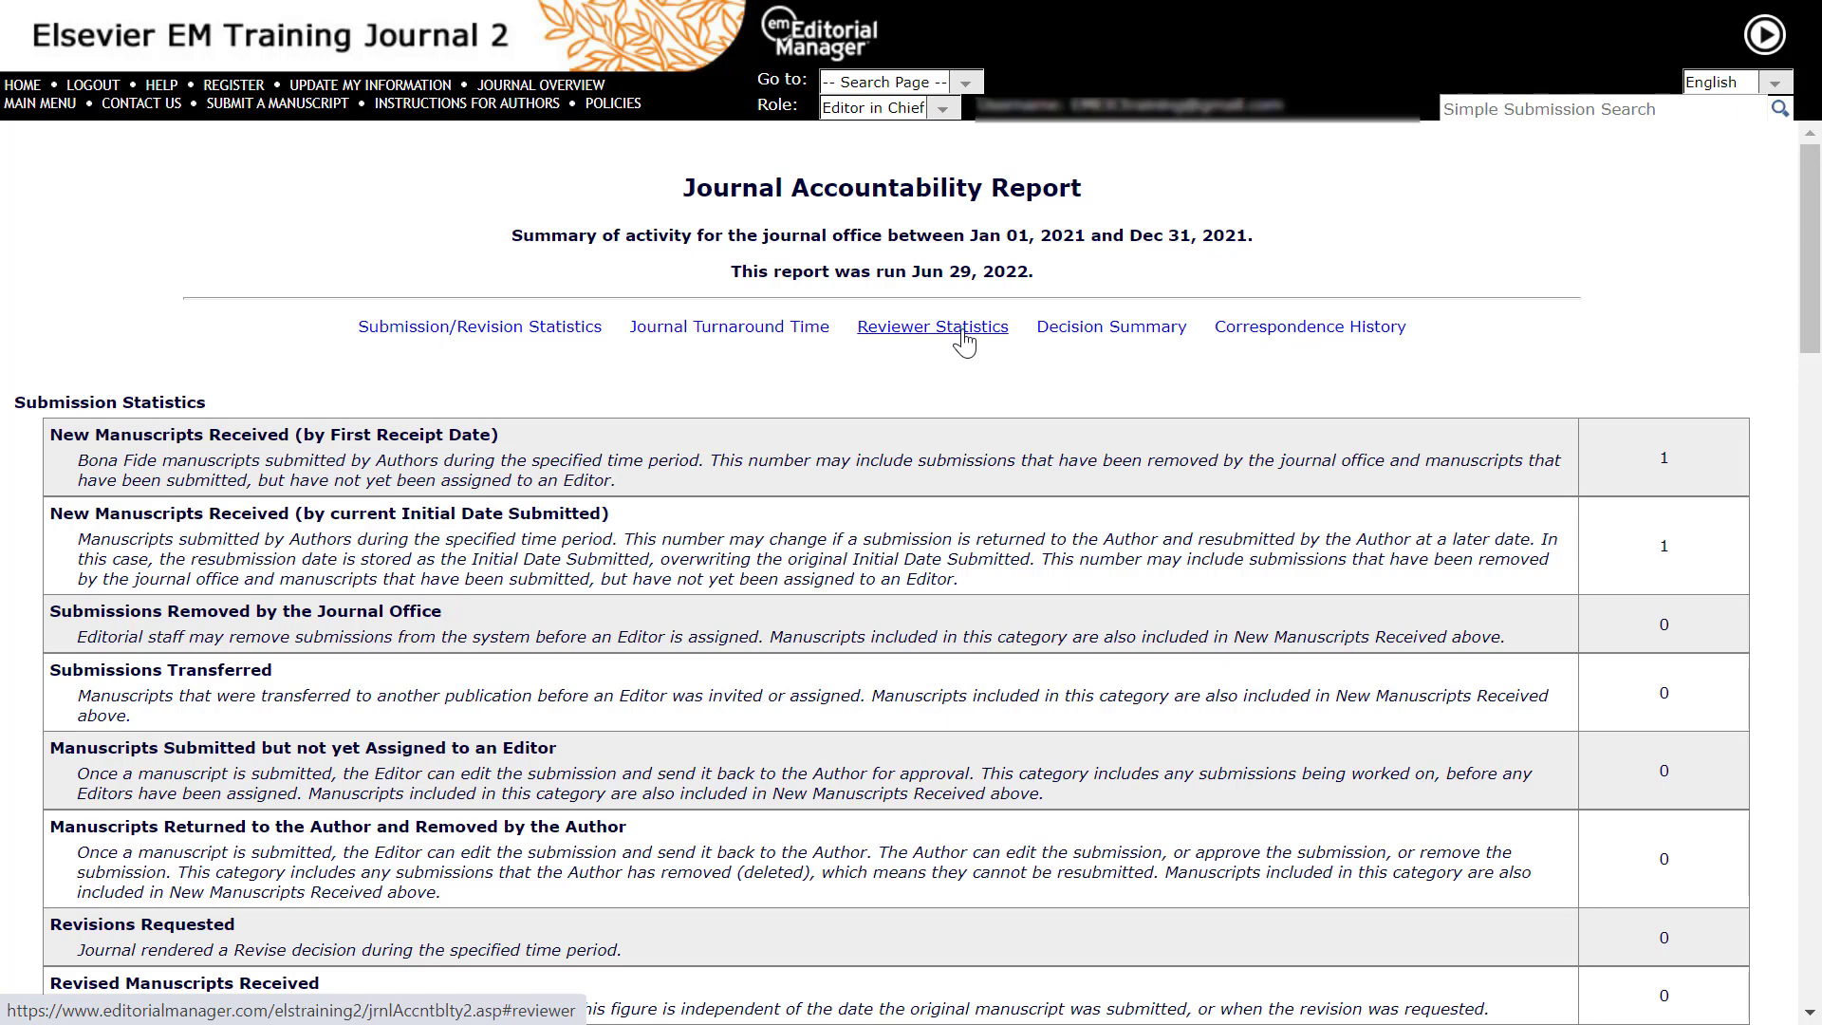
{"action": "mouse_move", "coordinate": [215, 406]}
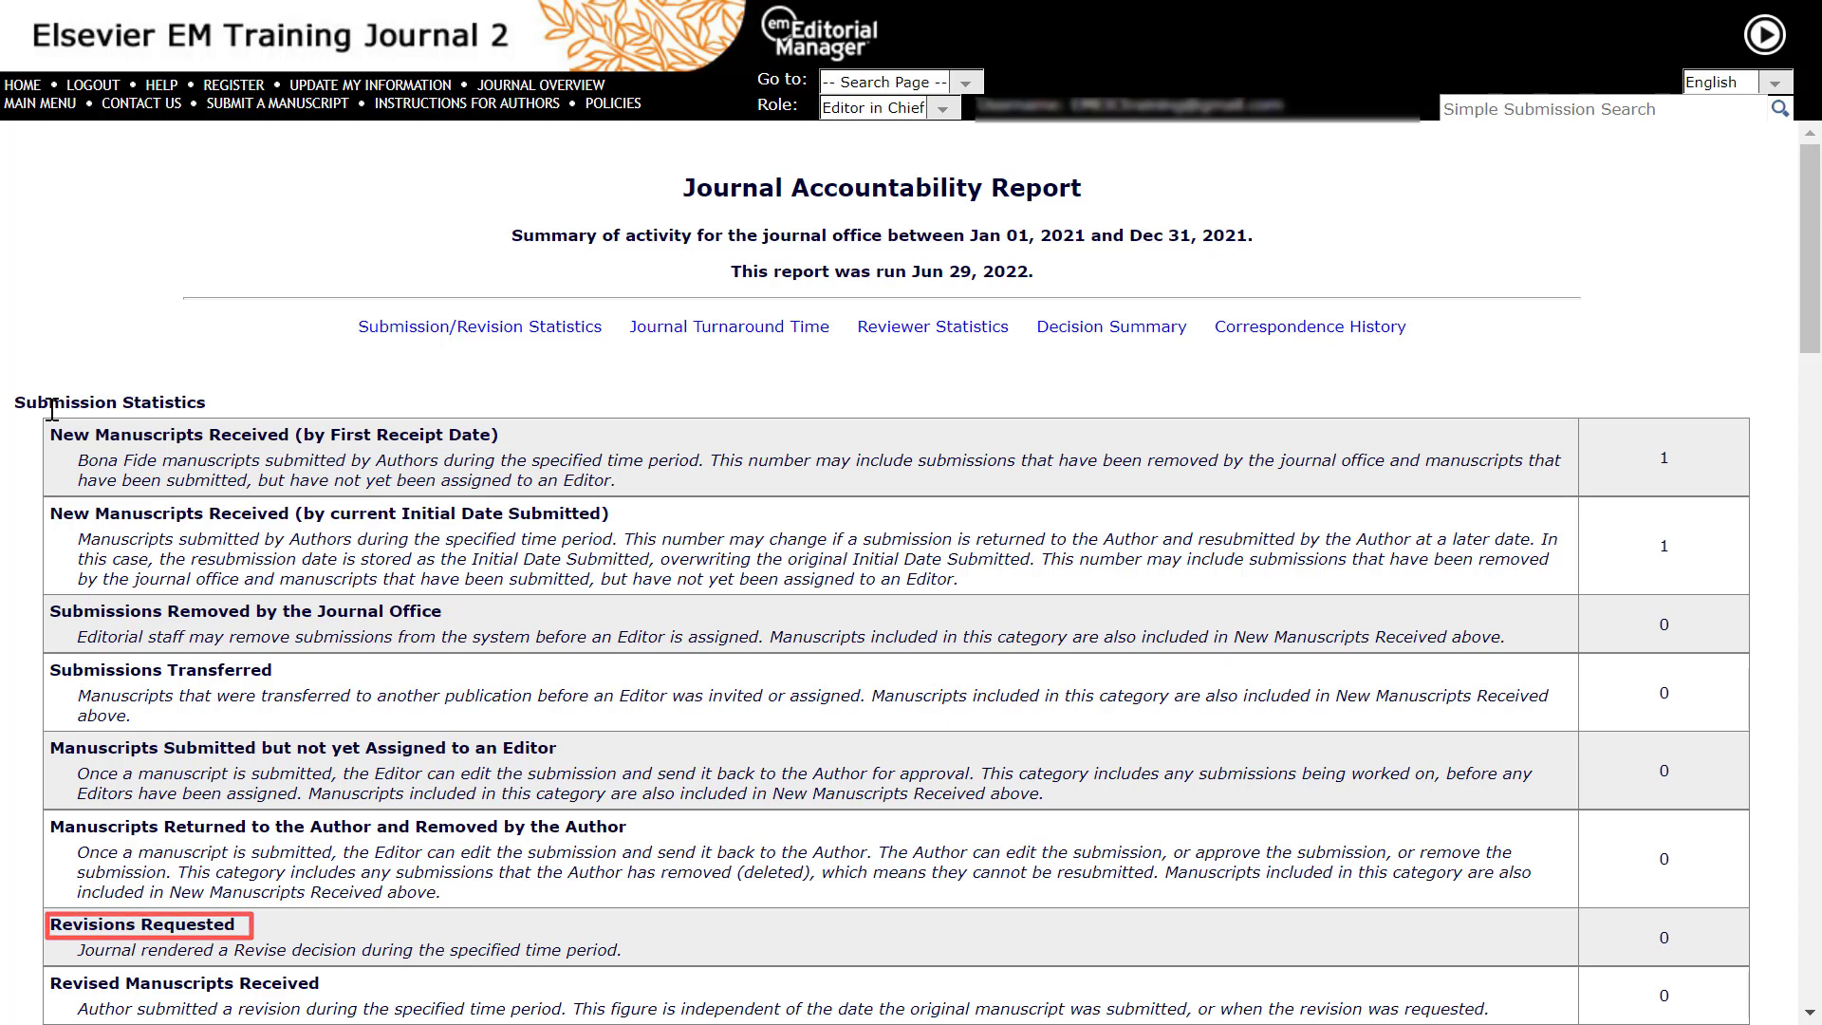
Step: Scroll to the Total Revisions Received and Journal Turnaround Time figures
{"action": "scroll", "scroll_direction": "down", "scroll_amount": 3}
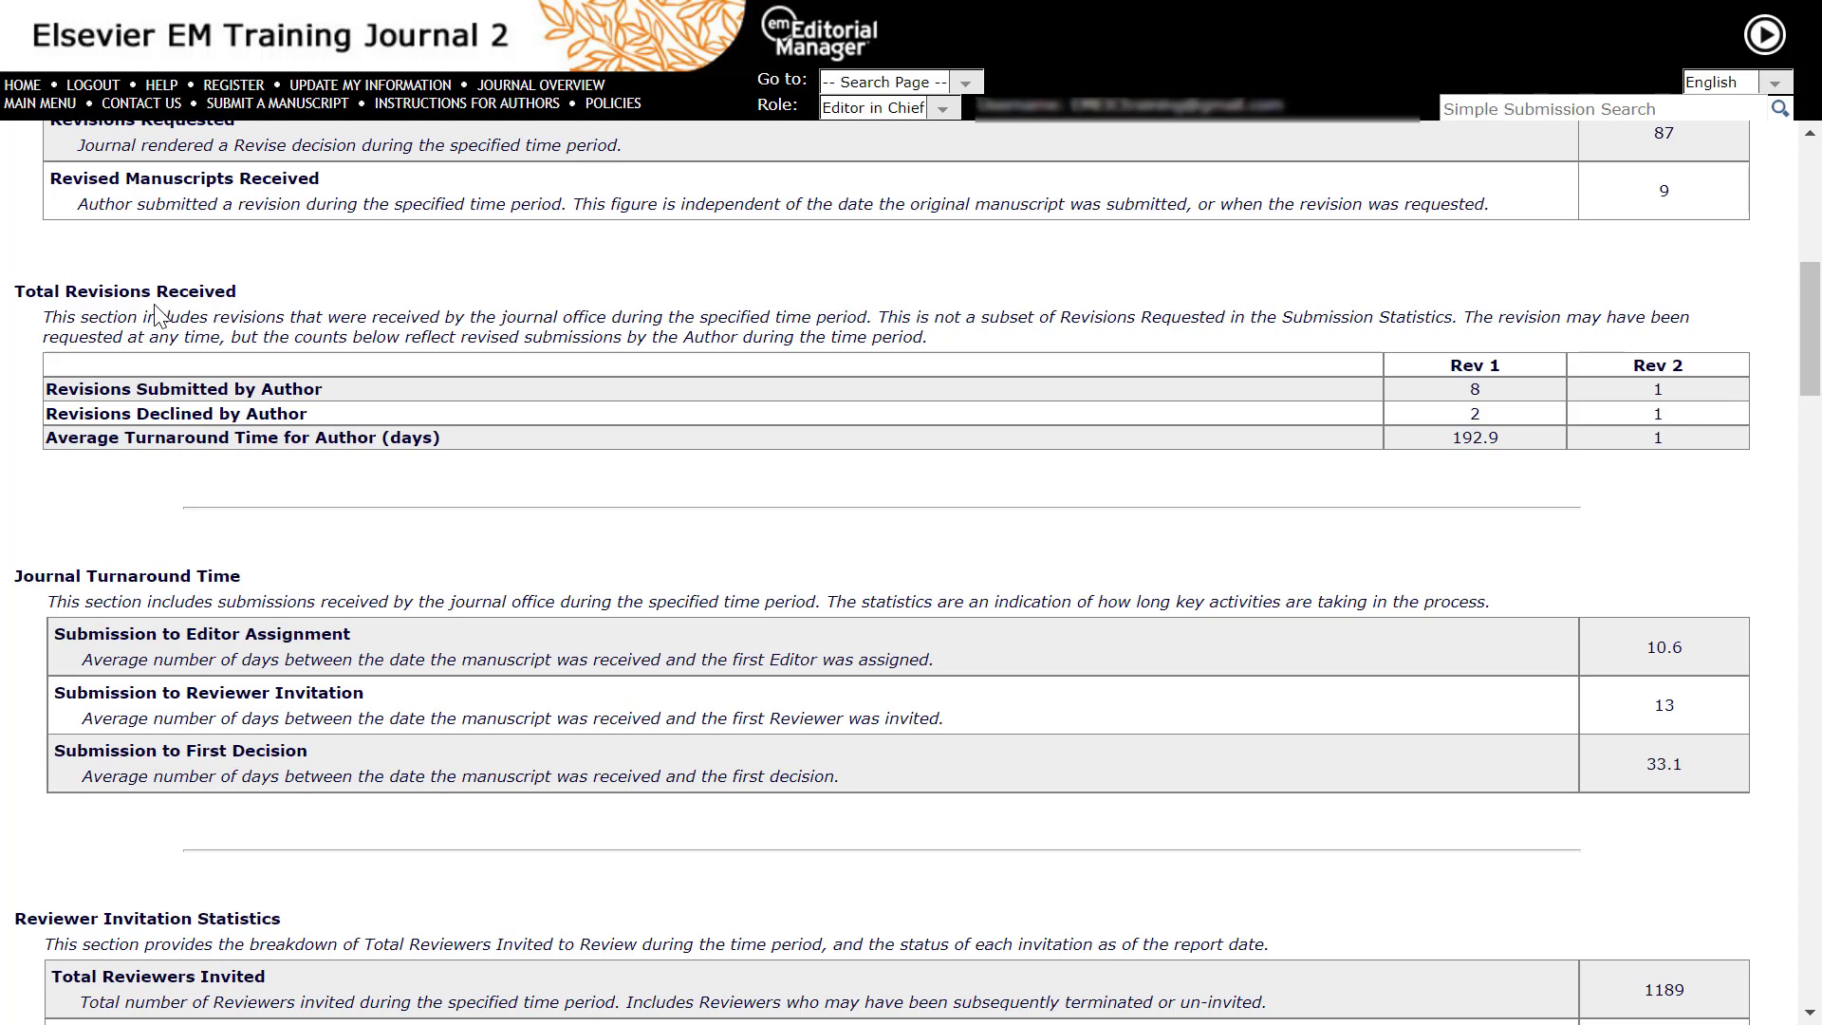
{"action": "mouse_move", "coordinate": [104, 566]}
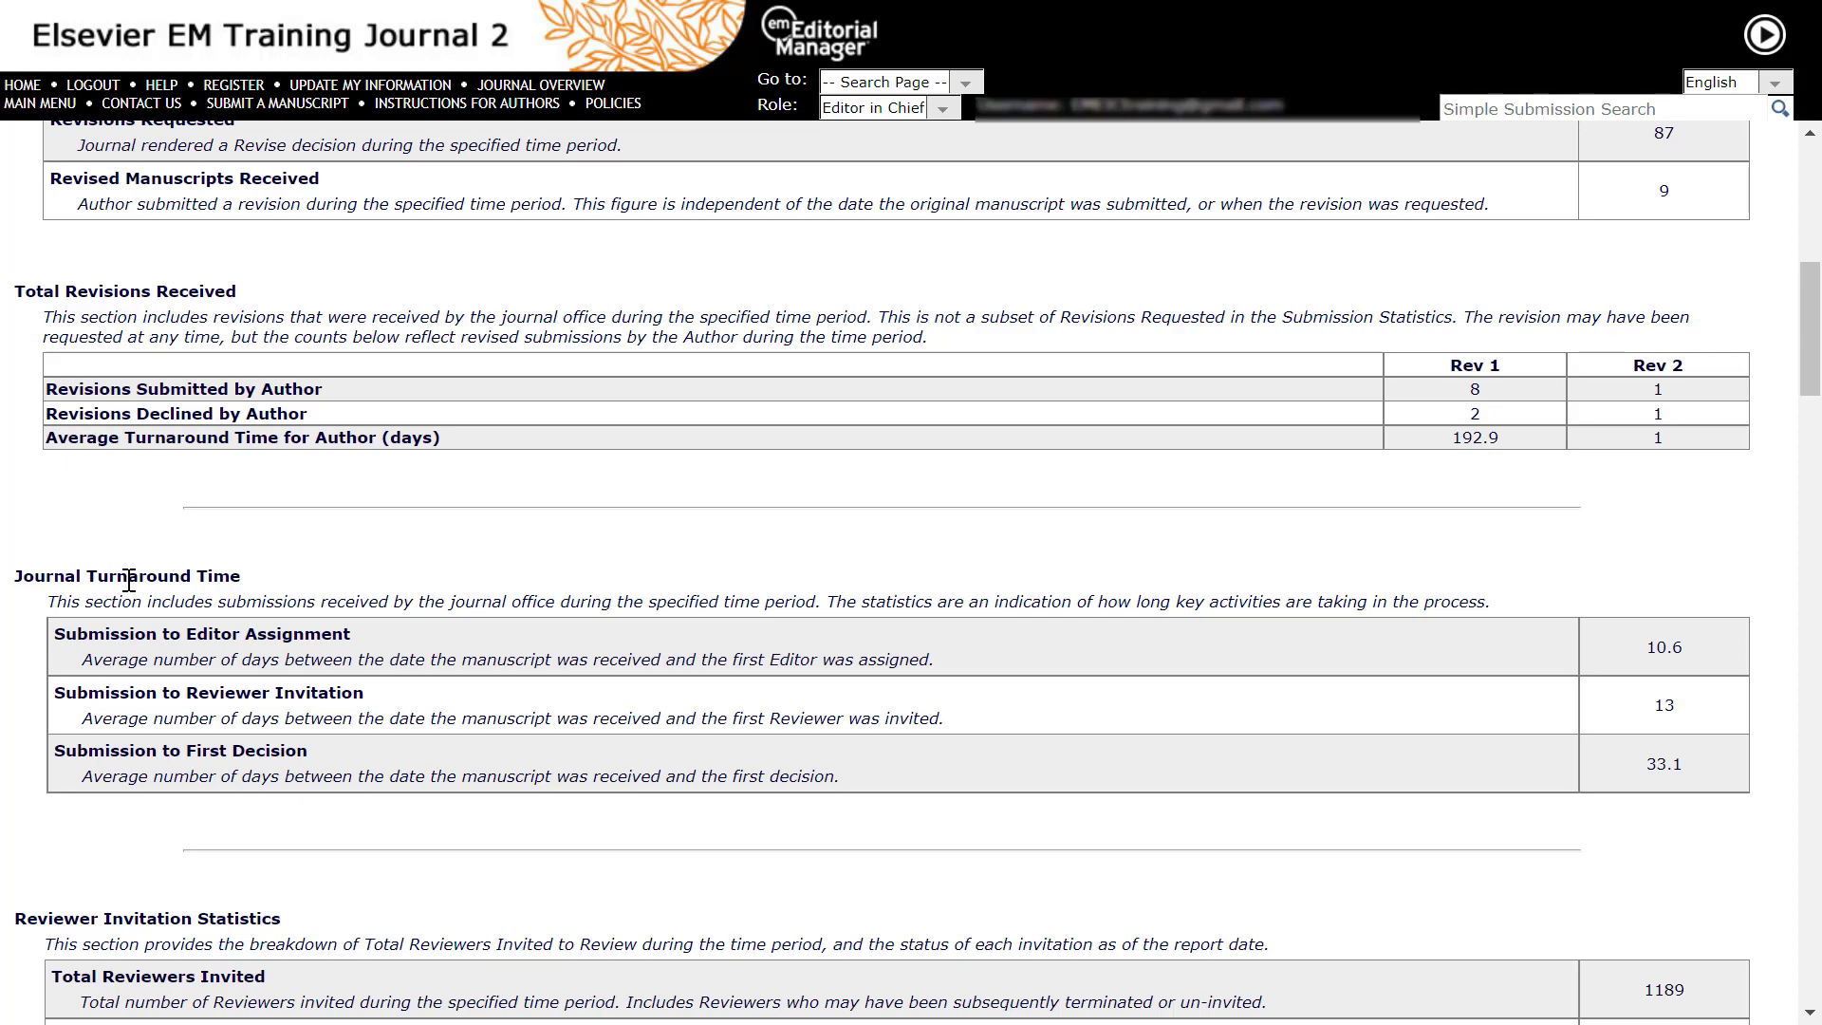
Step: Scroll through Reviewer Invitation Statistics and Performance Averages to the Reviewer Recommendation Summary
{"action": "scroll", "scroll_direction": "down", "scroll_amount": 3}
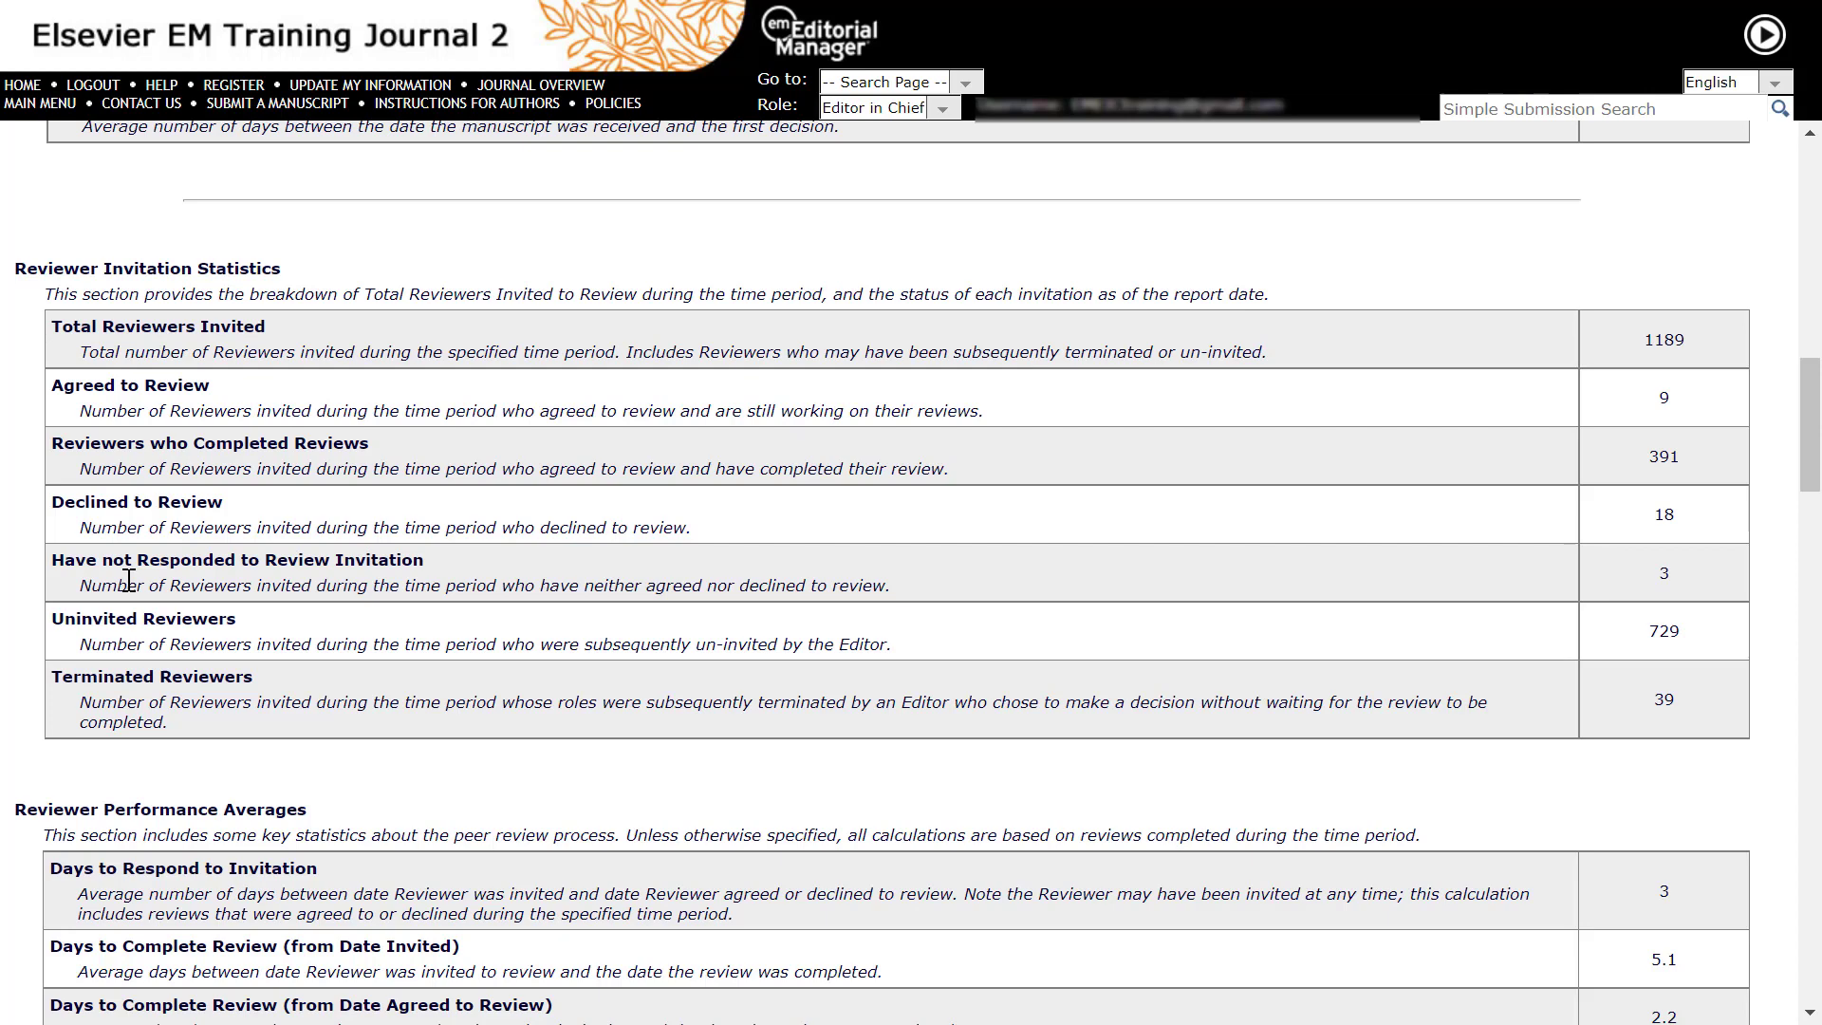
{"action": "mouse_move", "coordinate": [5, 601]}
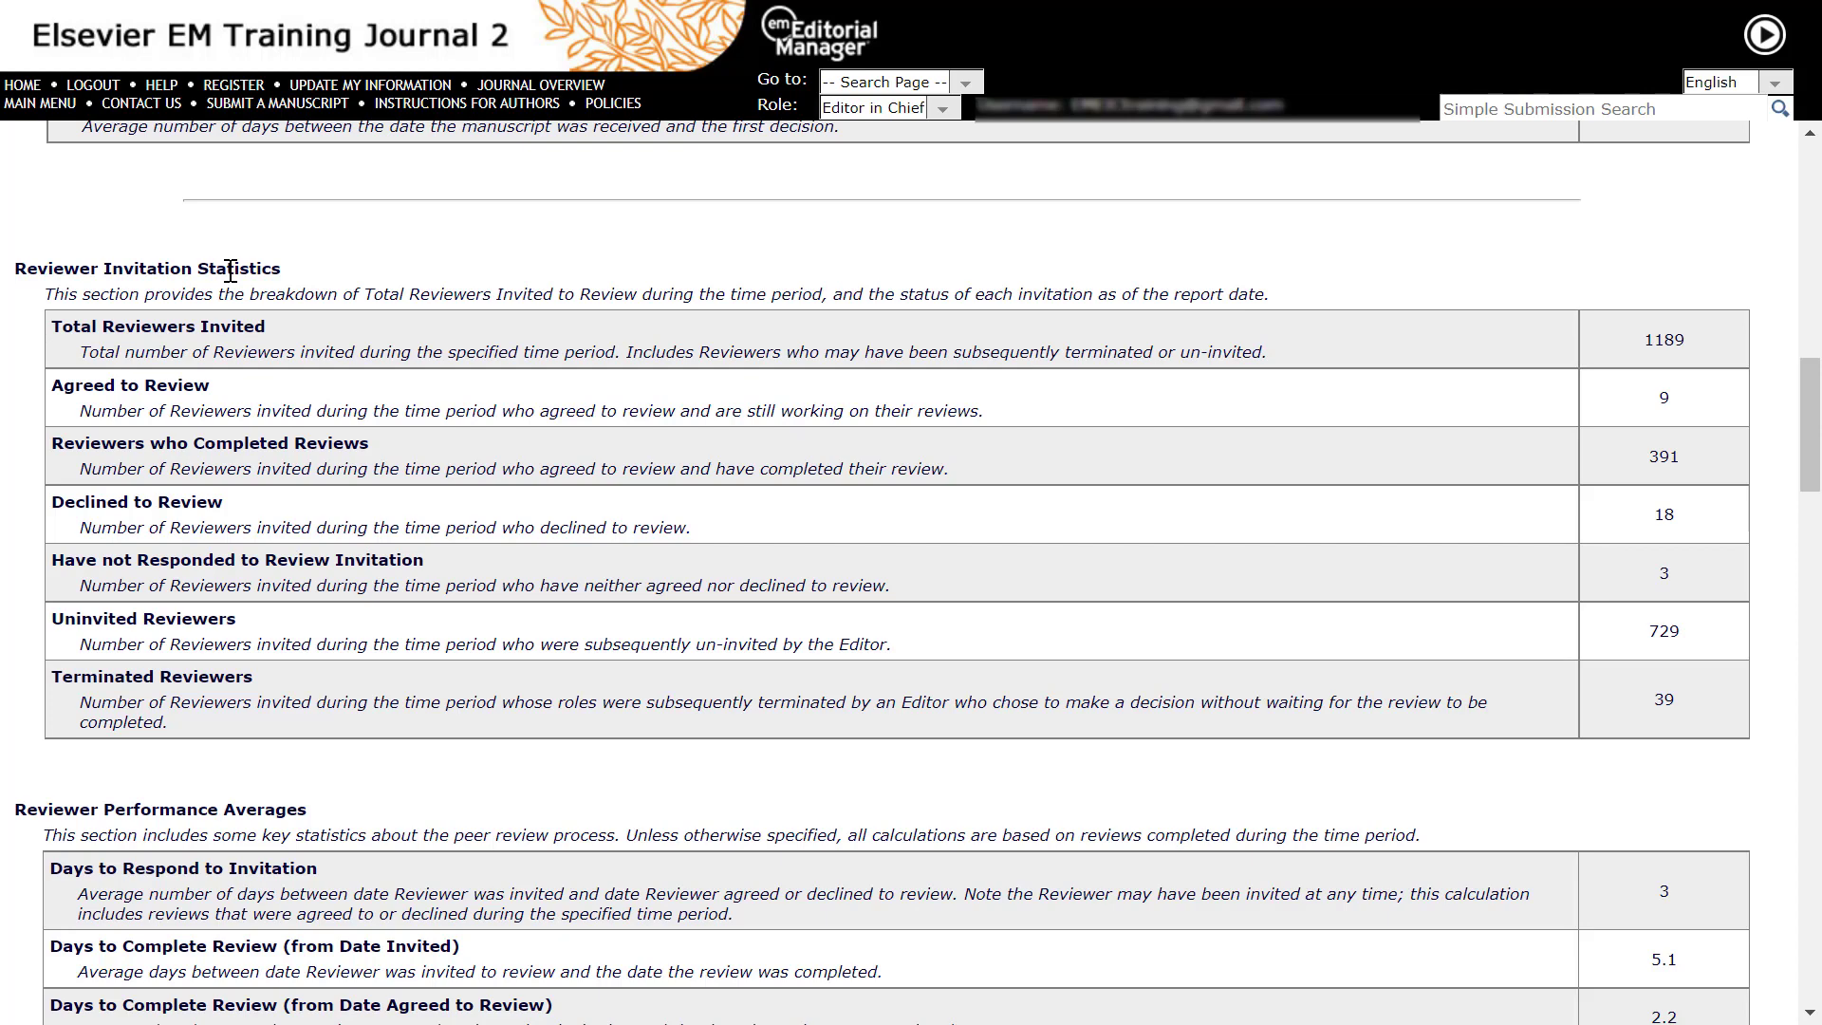
{"action": "scroll", "scroll_direction": "down", "scroll_amount": 3}
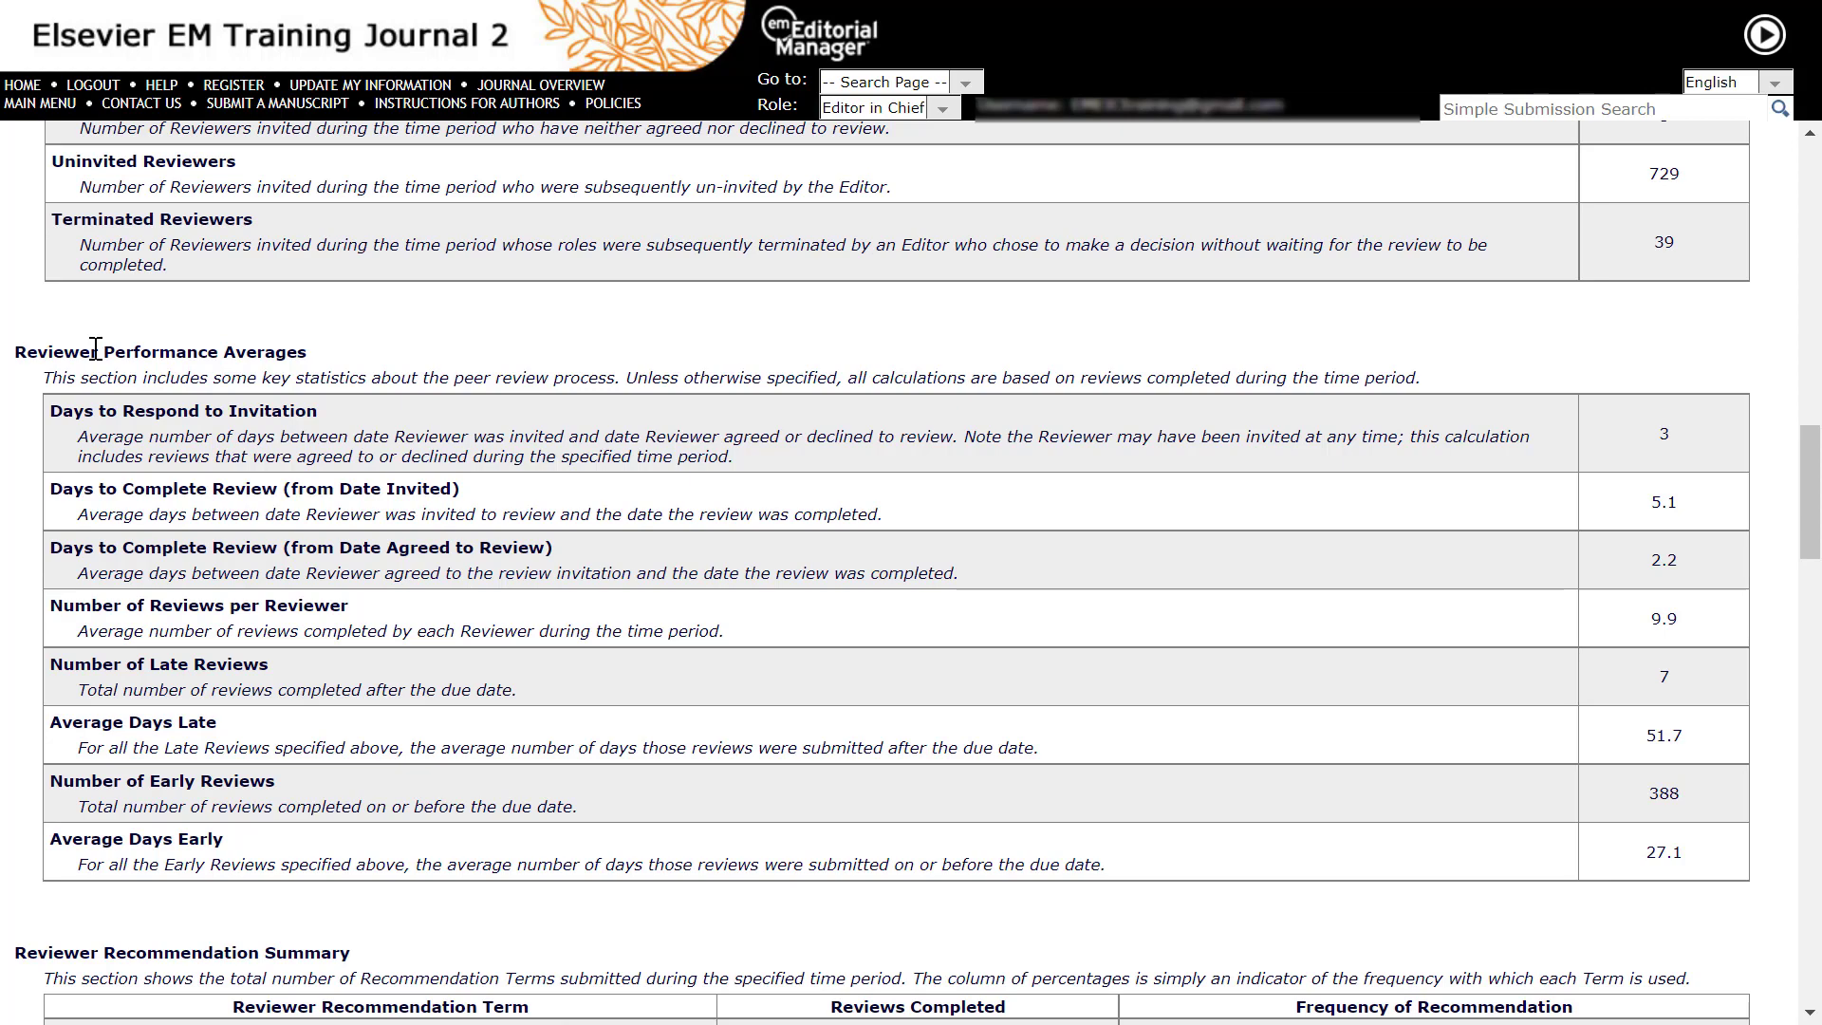
{"action": "mouse_move", "coordinate": [1199, 503]}
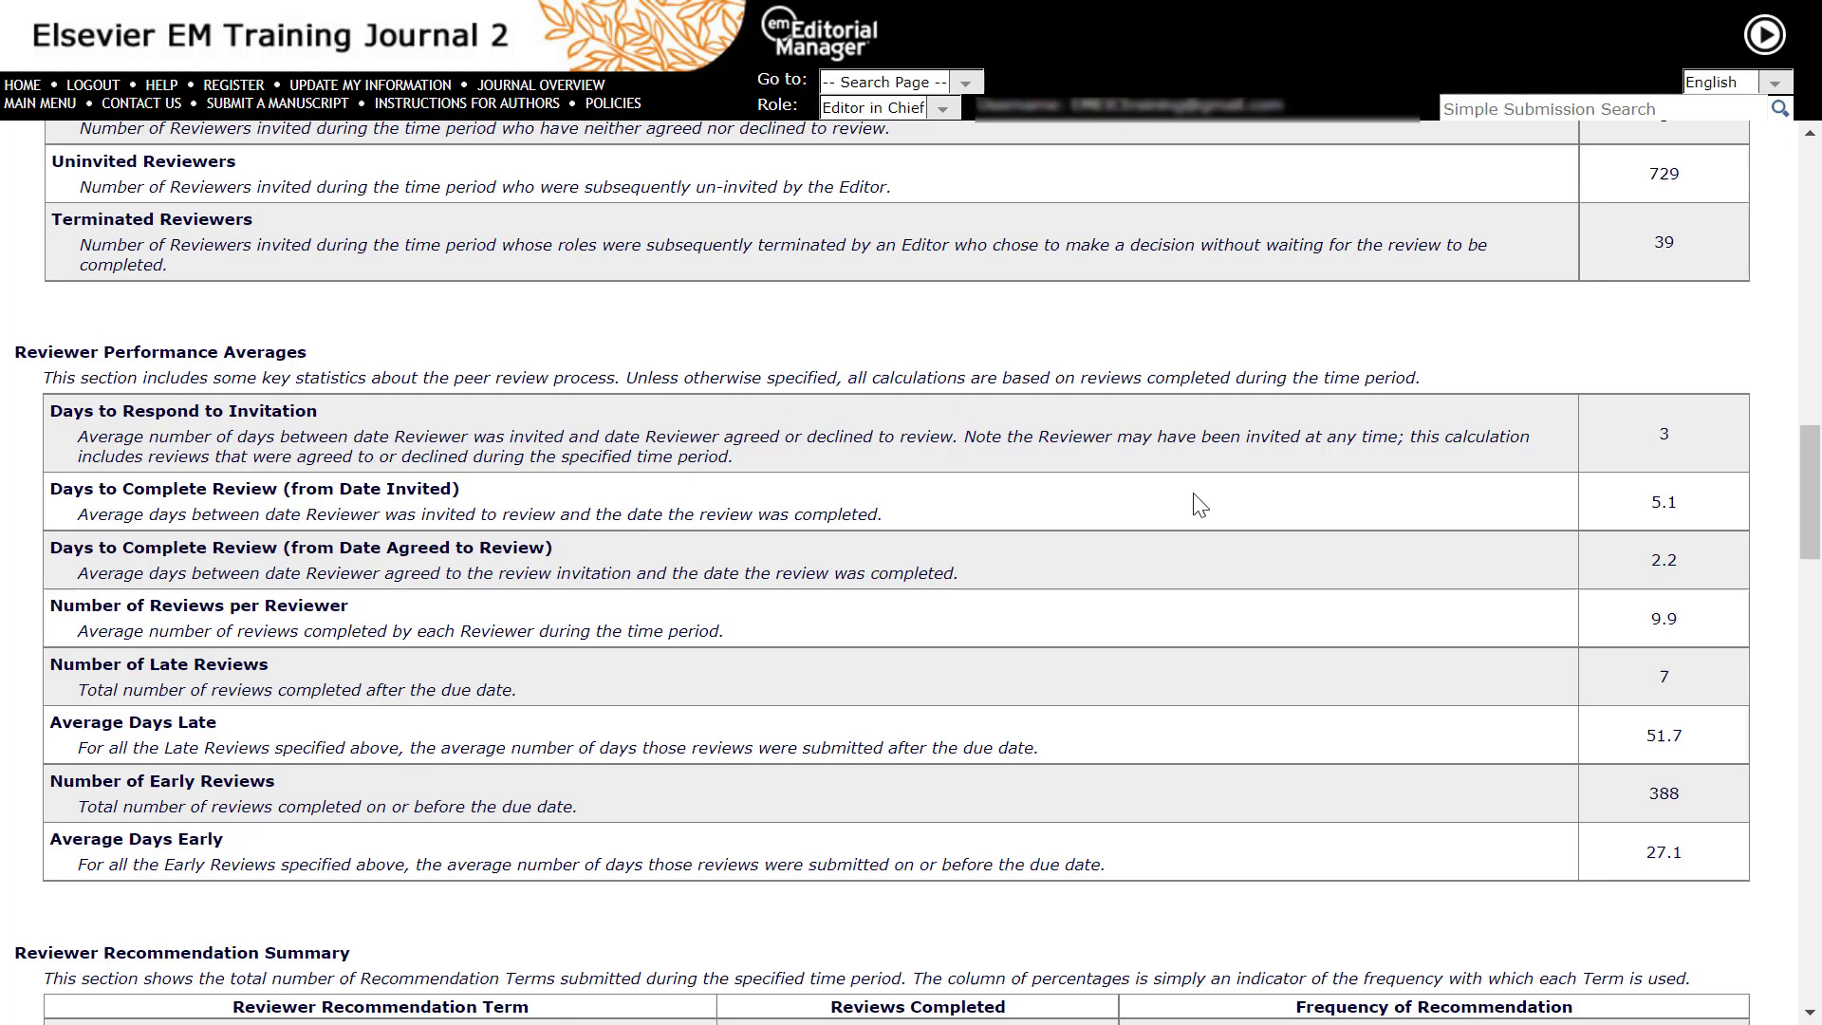
{"action": "scroll", "scroll_direction": "down", "scroll_amount": 3}
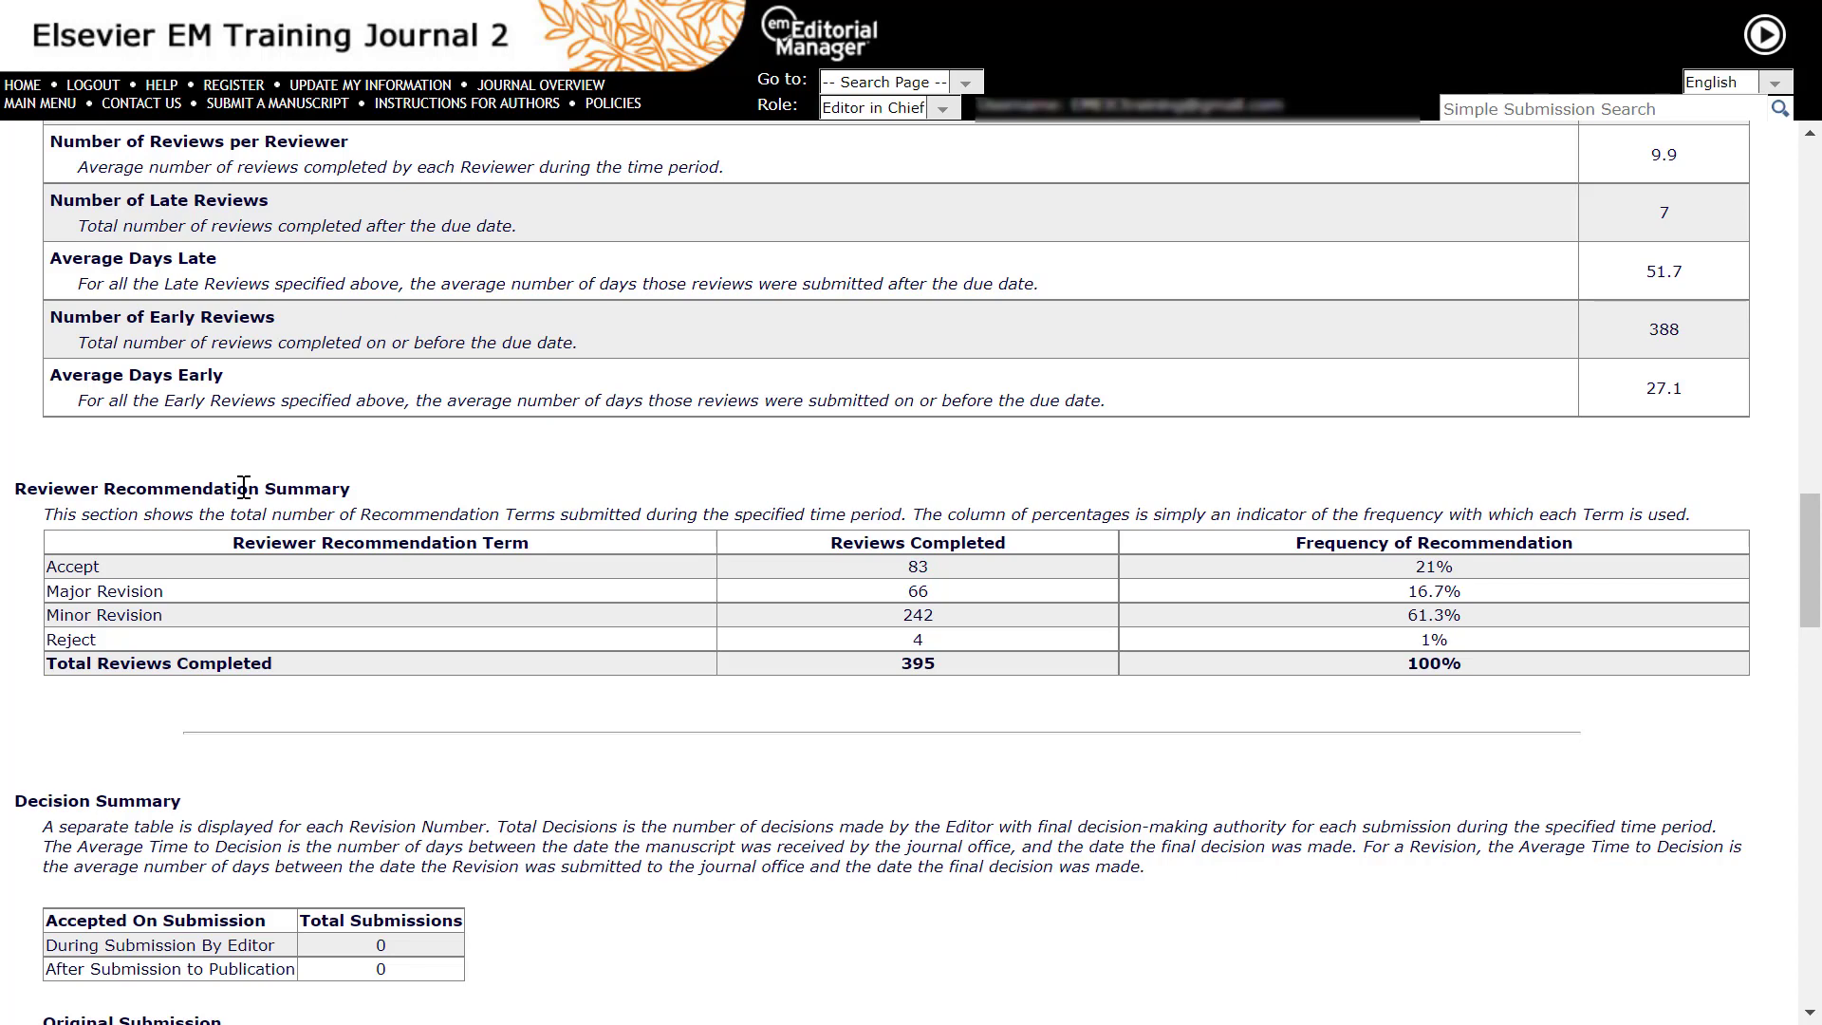
Step: Scroll to the Decision Summary tables for the original submission and Revision 1
{"action": "scroll", "scroll_direction": "down", "scroll_amount": 3}
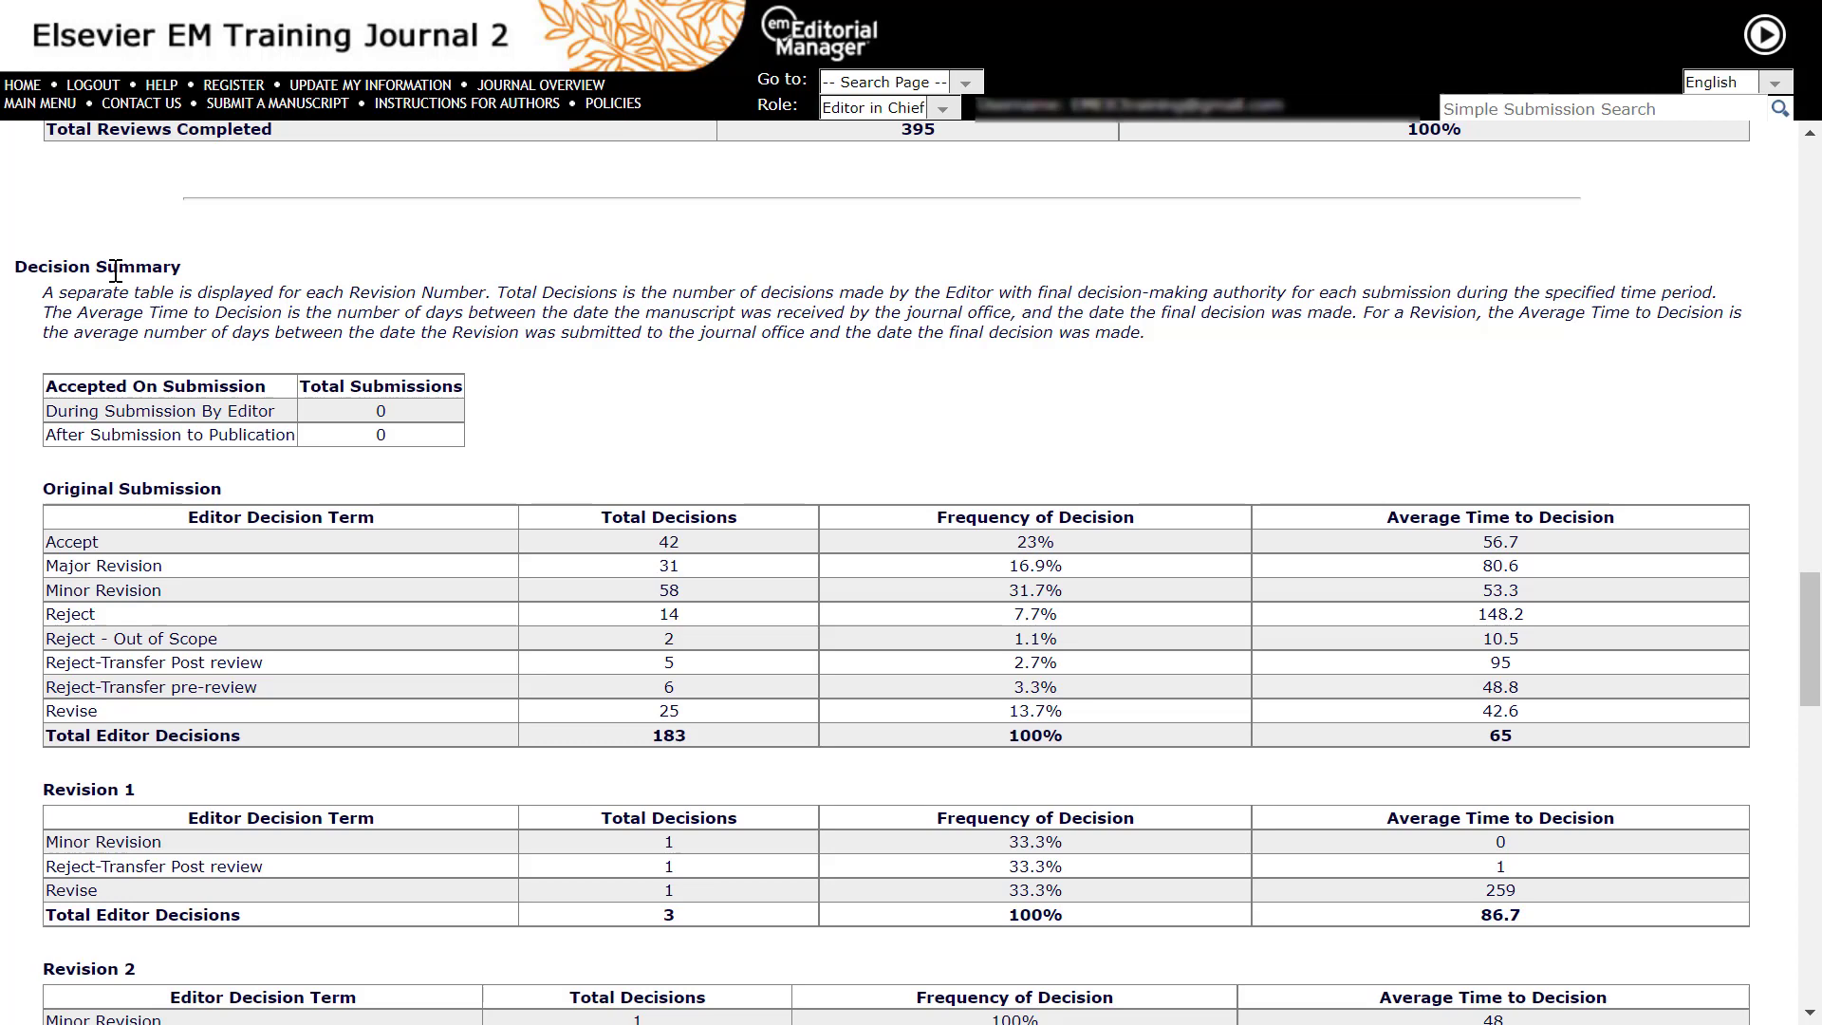
Step: Scroll through the Summary of Correspondence History letter counts to the report's end
{"action": "scroll", "scroll_direction": "down", "scroll_amount": 3}
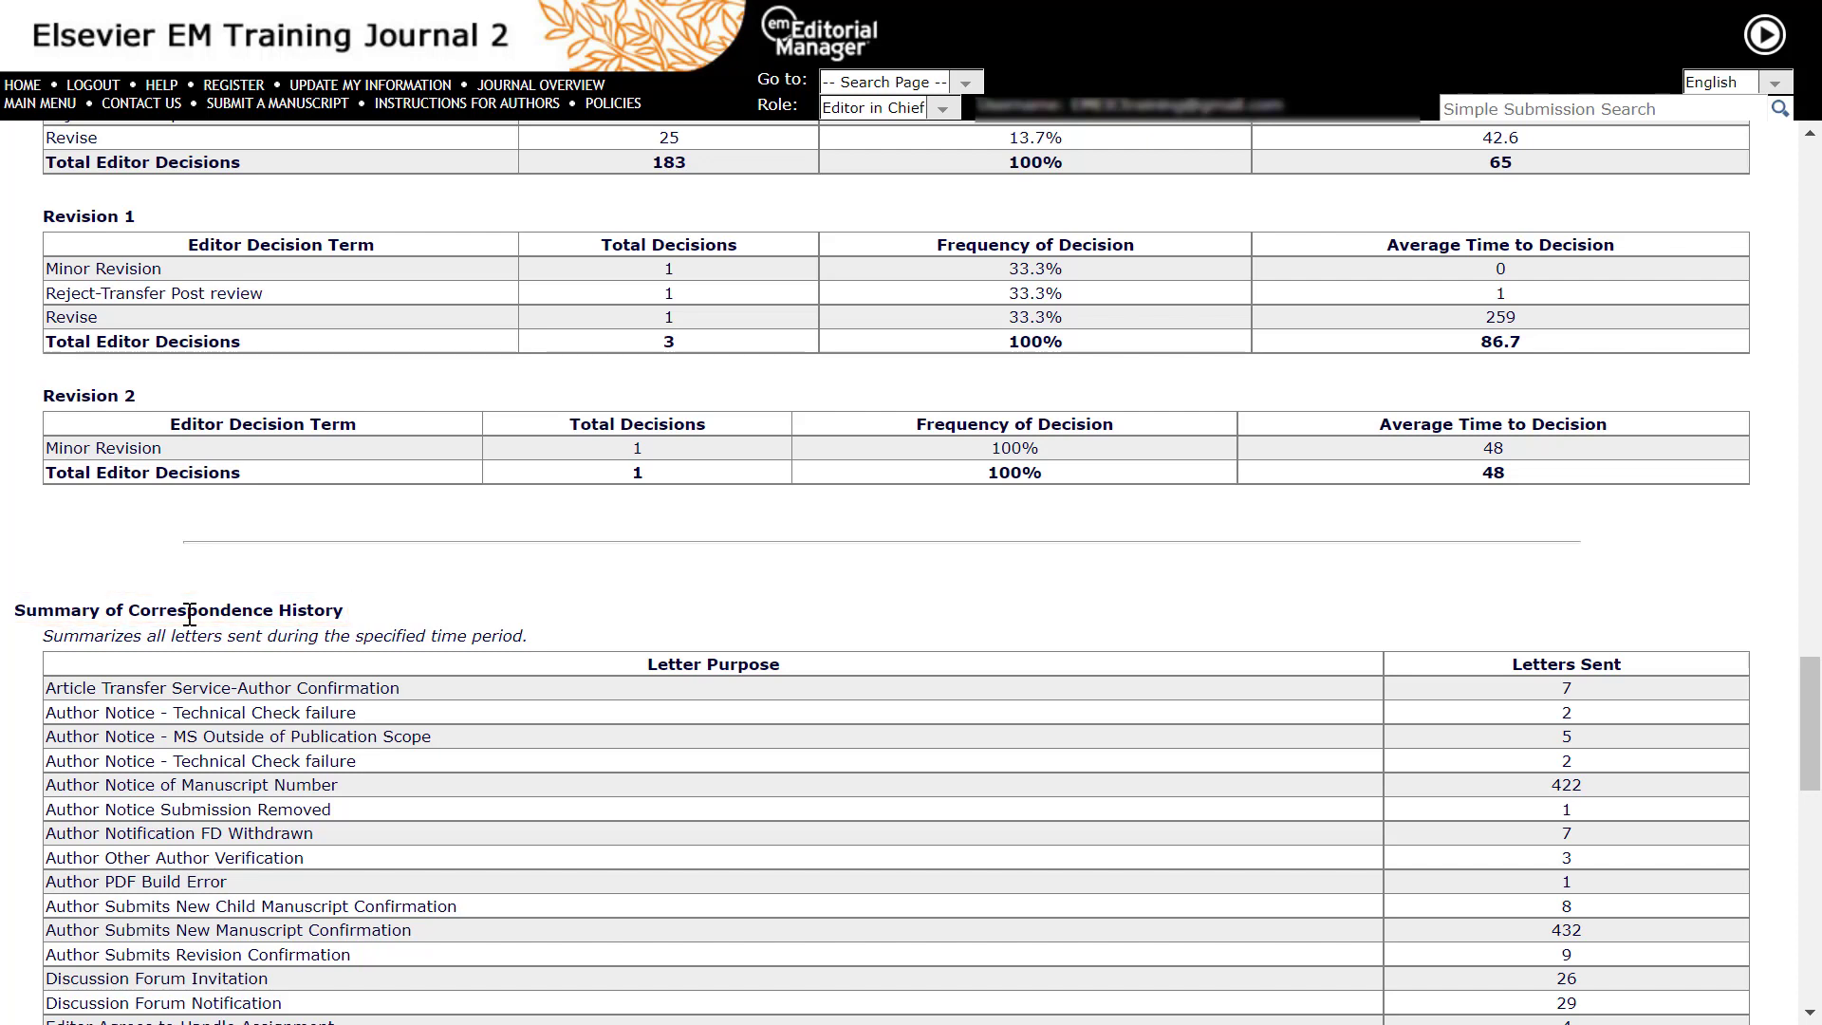
{"action": "scroll", "scroll_direction": "down", "scroll_amount": 3}
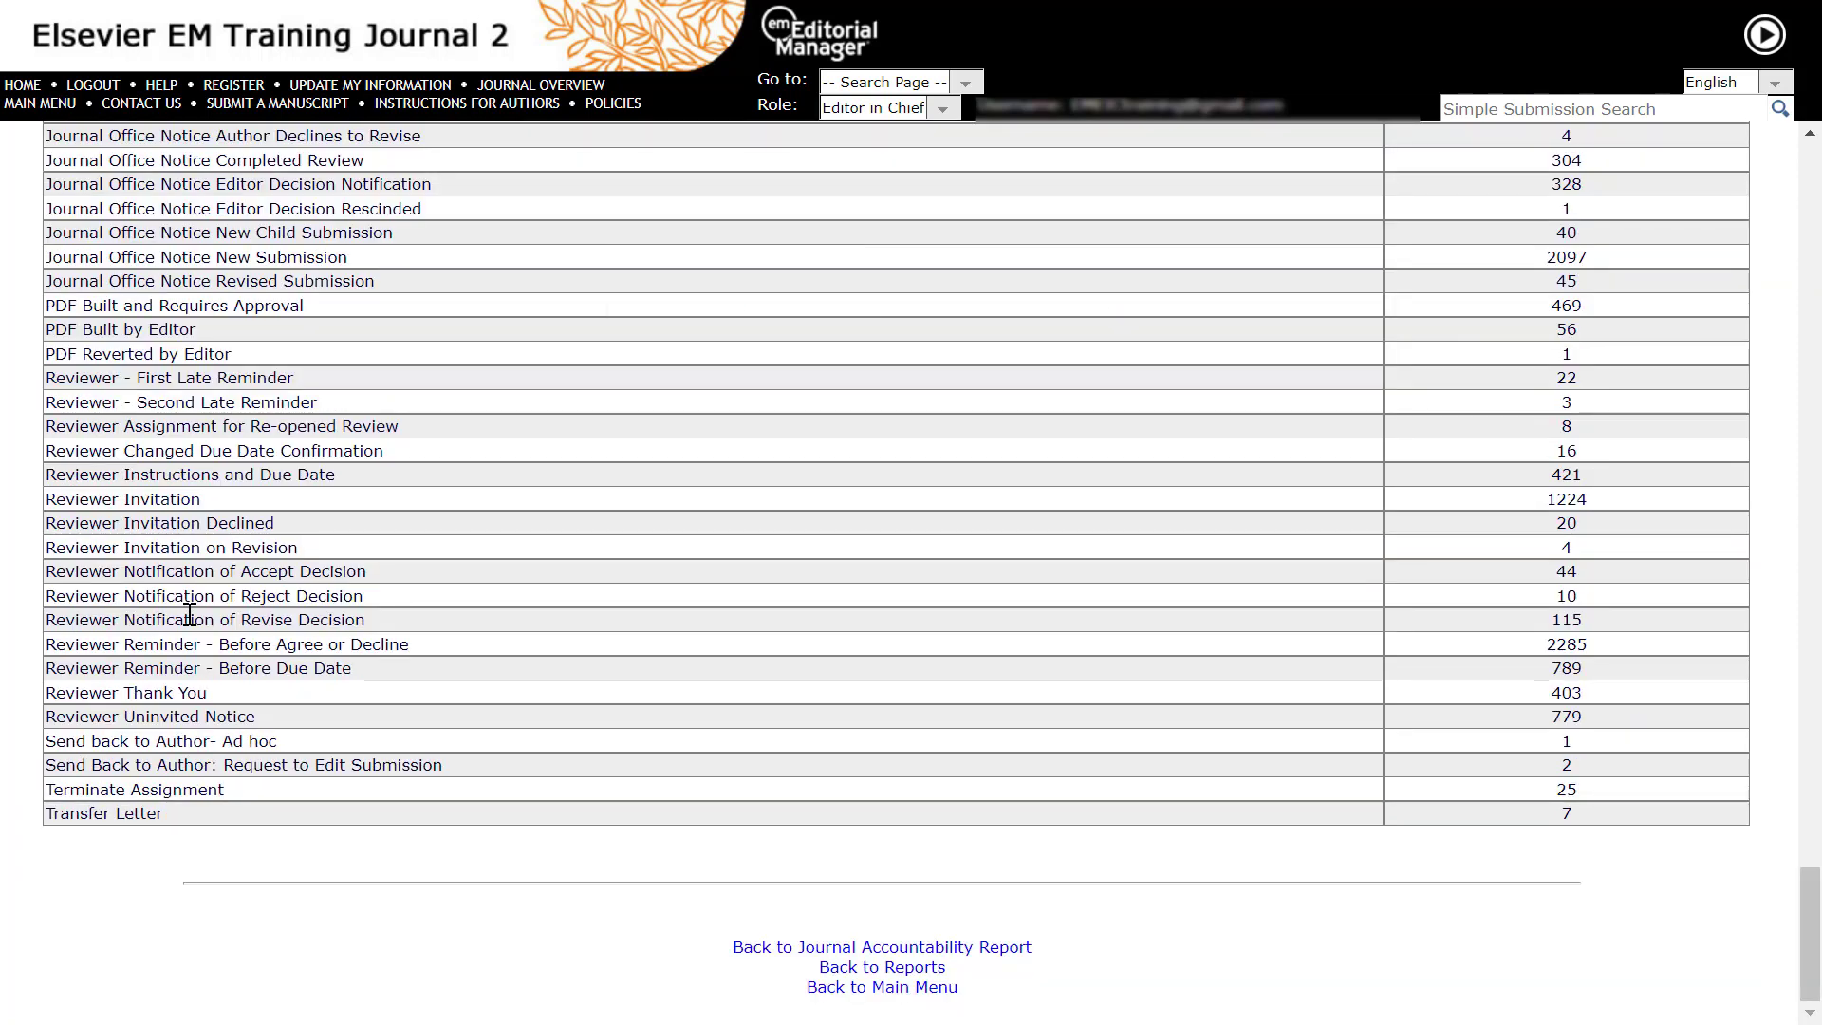
{"action": "mouse_move", "coordinate": [687, 892]}
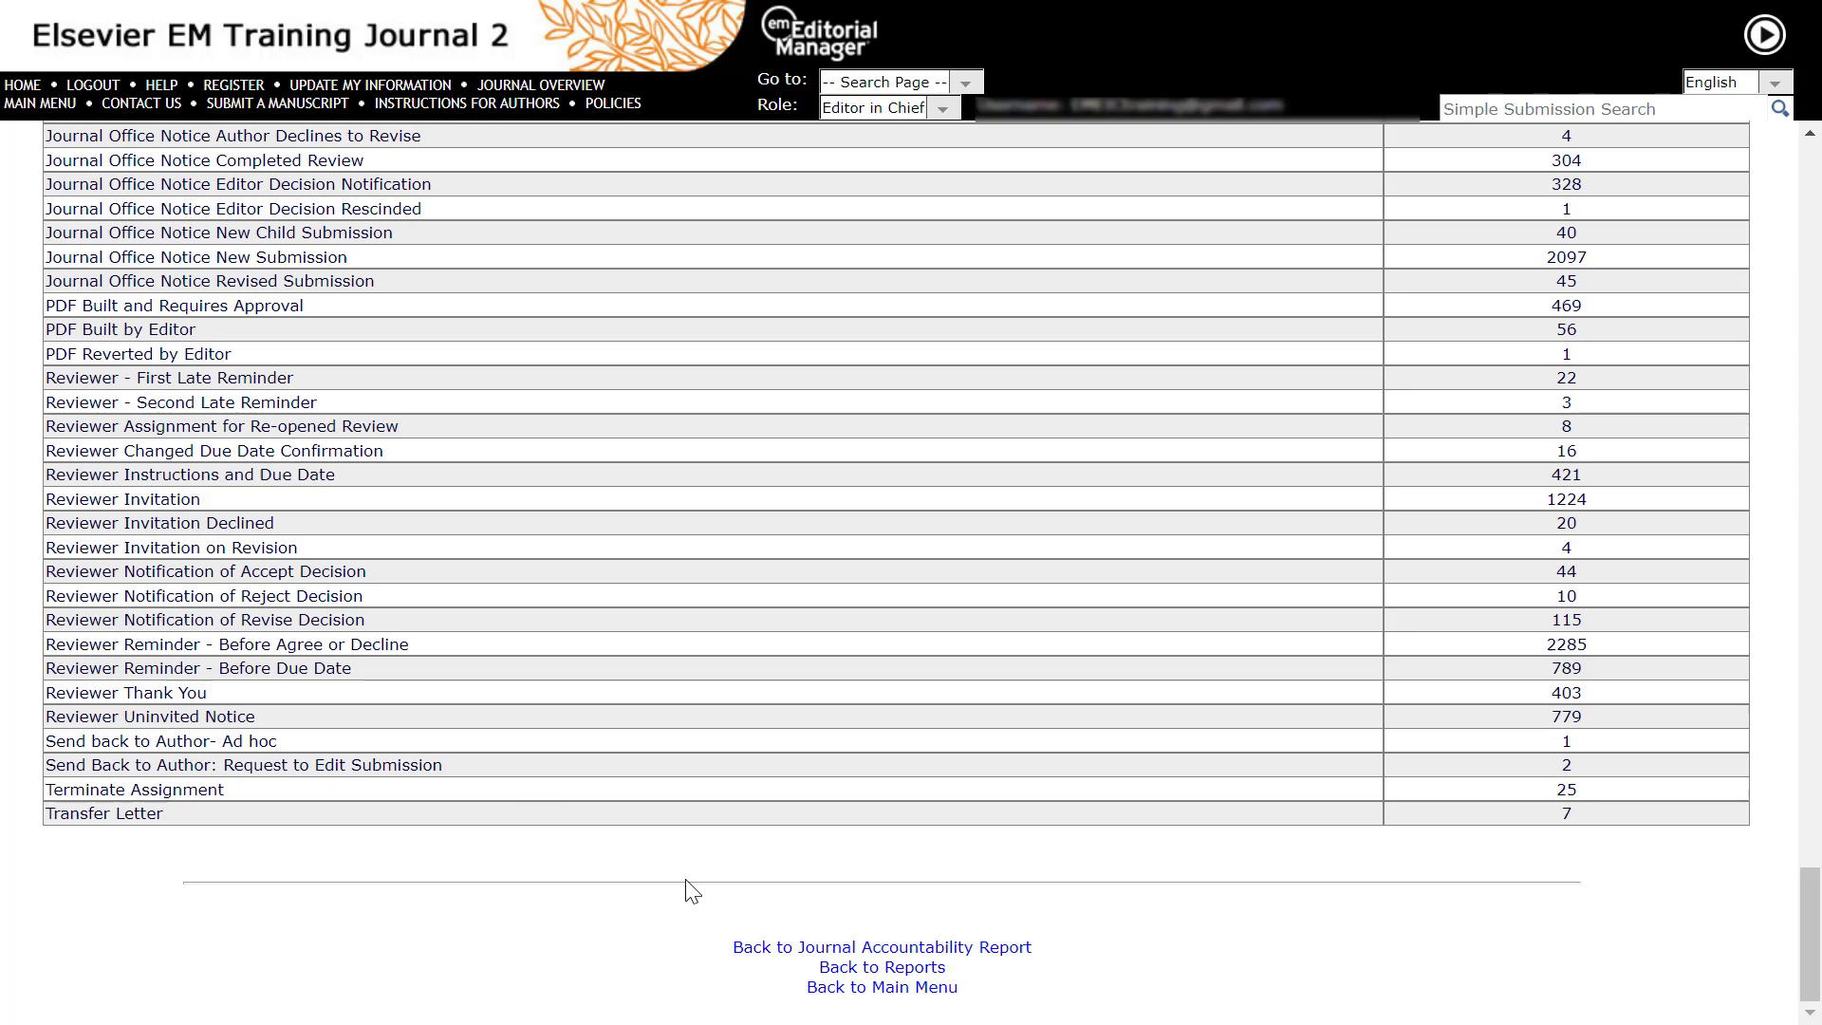